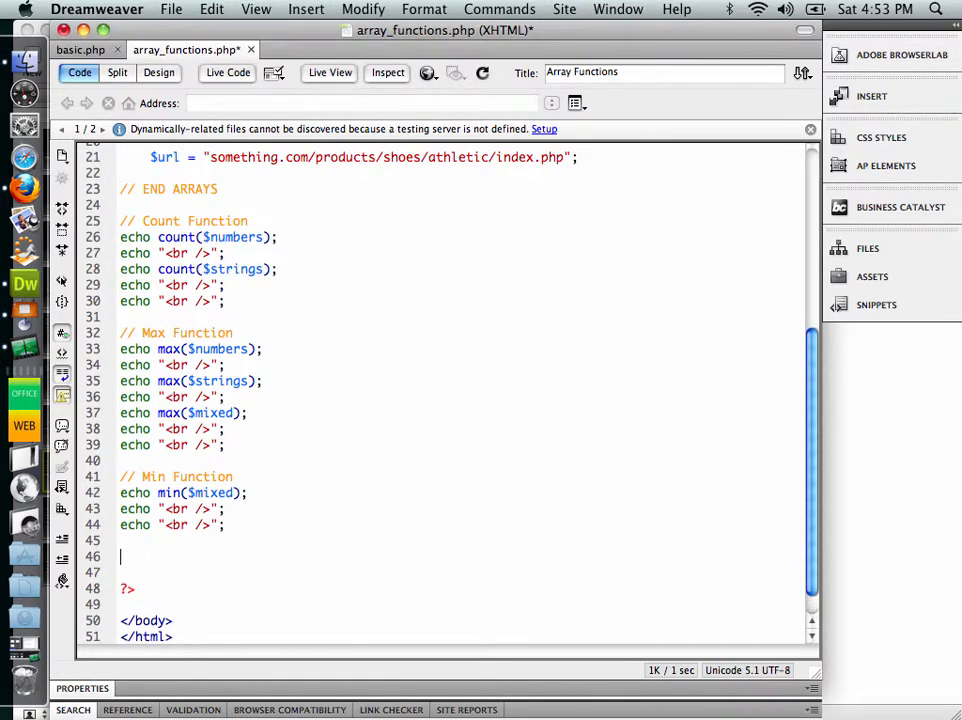
- Add a // Sort Function comment below the min examples
text(//)
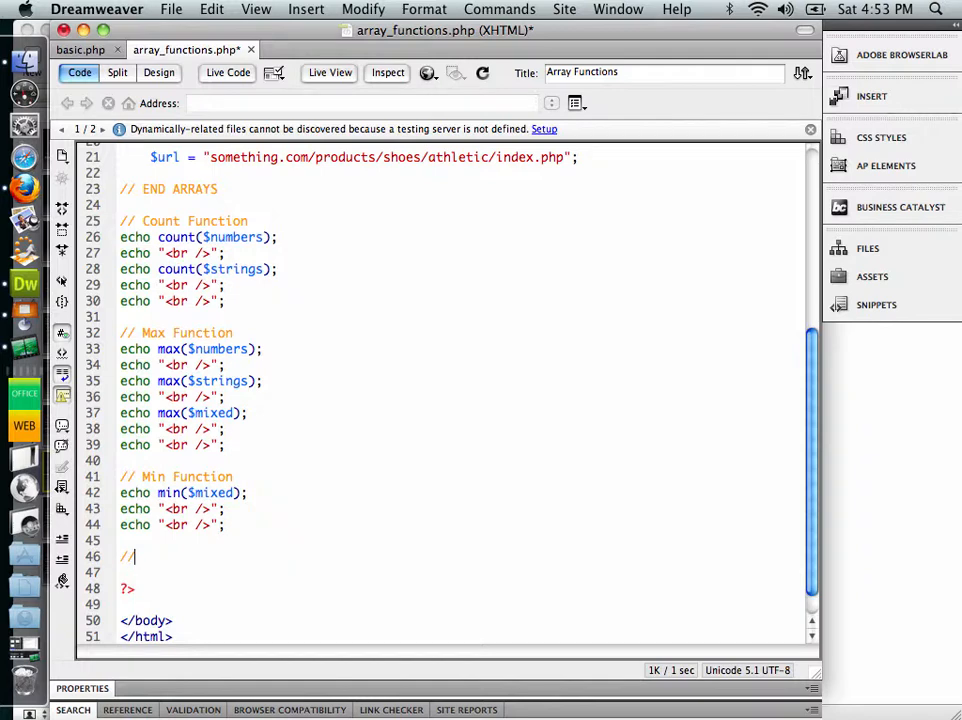
text(Sort)
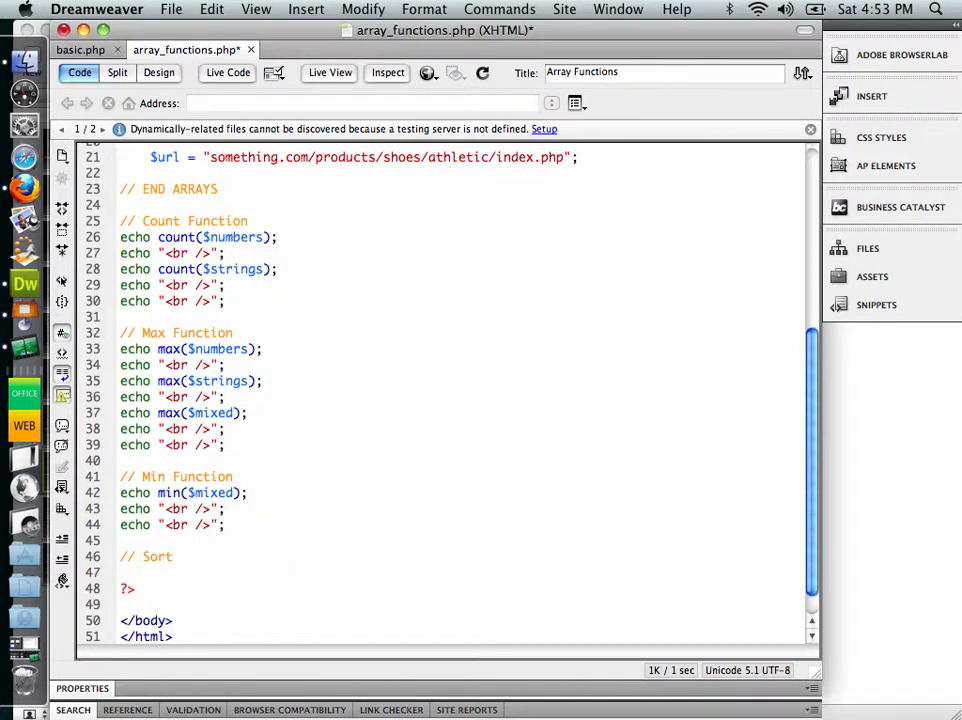
text(Function)
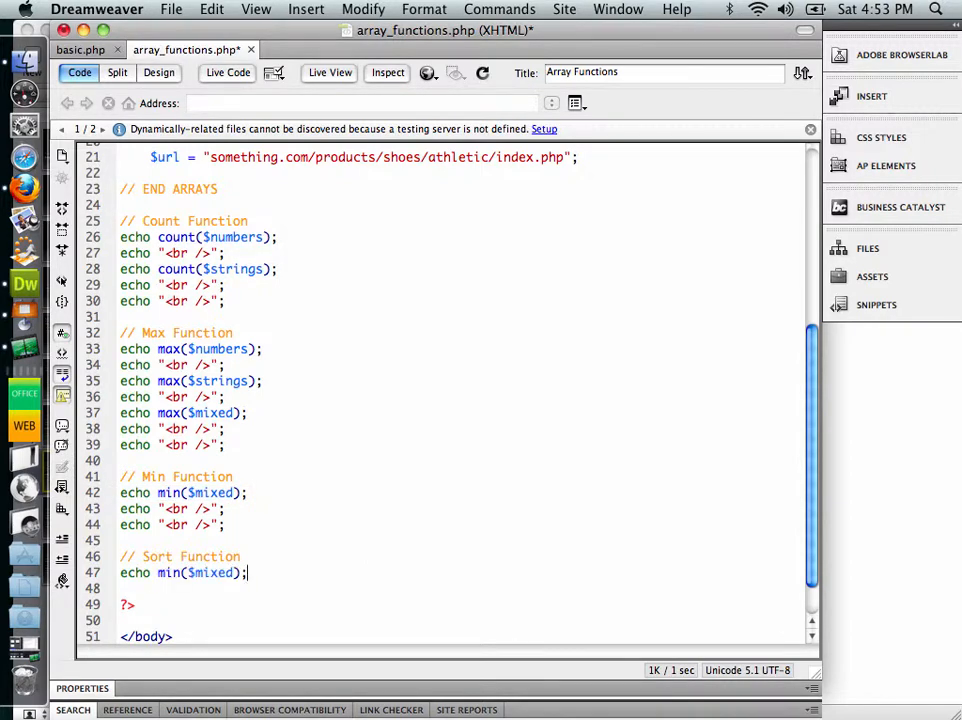
- Edit the pasted min line to read echo sort($strings);
double_click(212, 572)
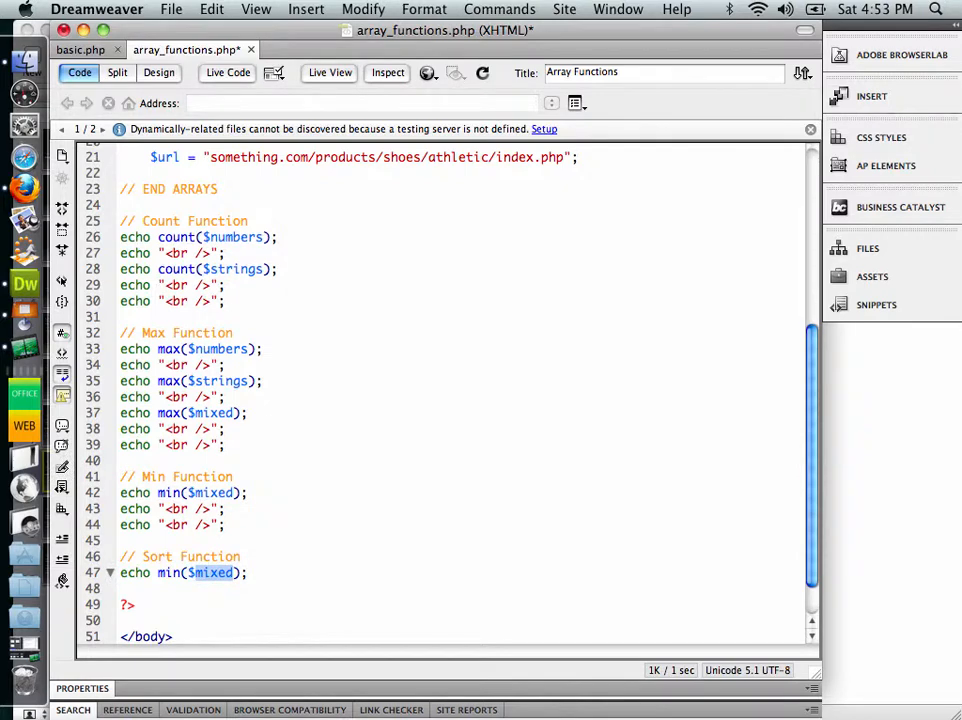
text($strings)
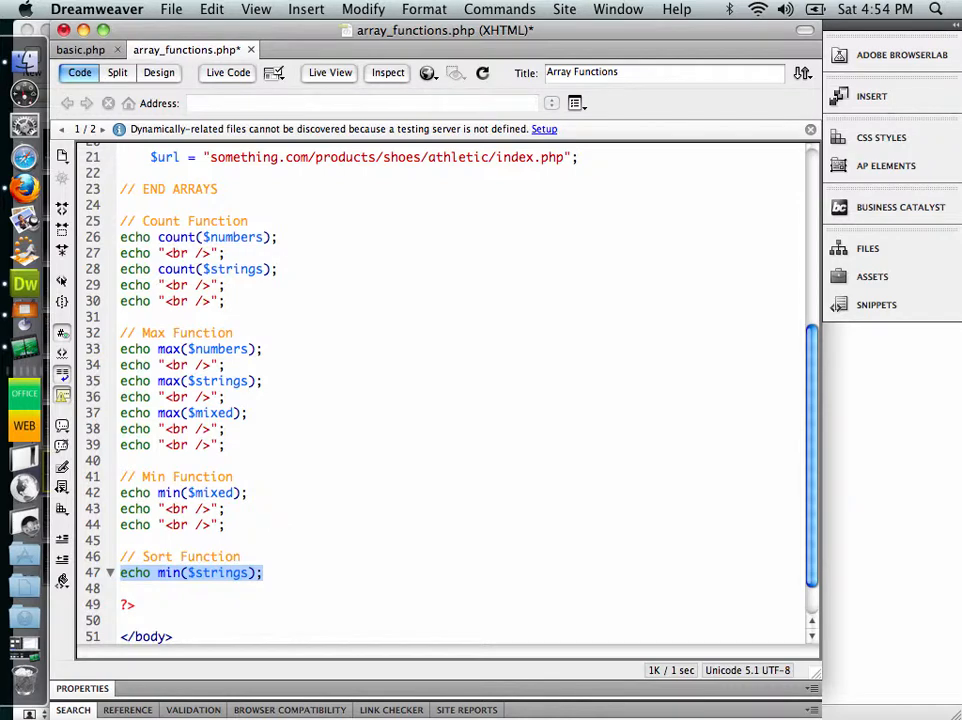
double_click(168, 572)
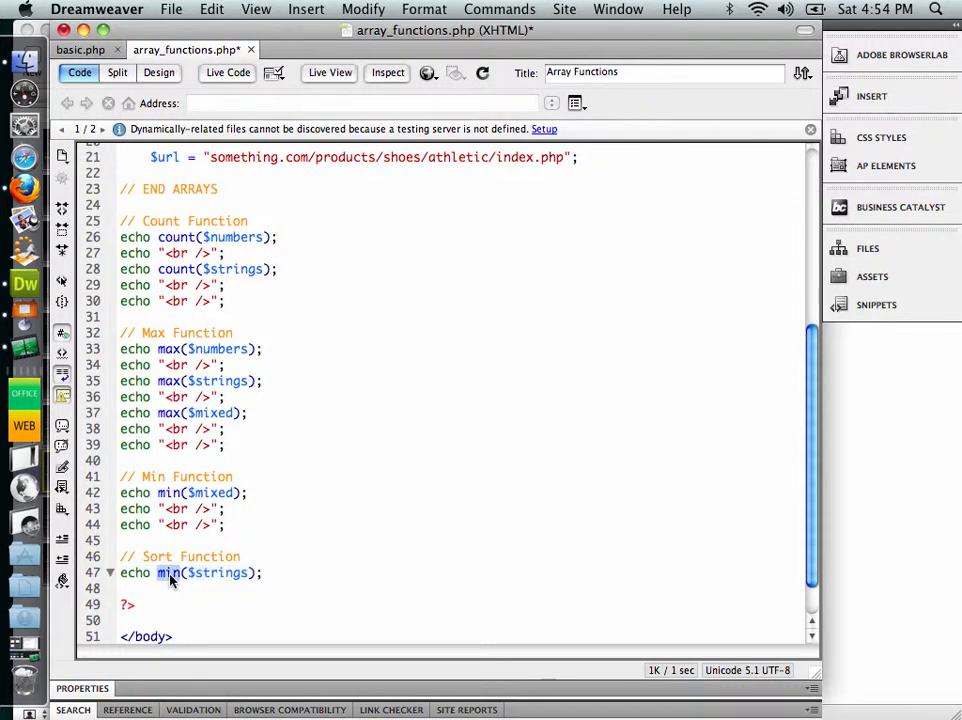
text(sort)
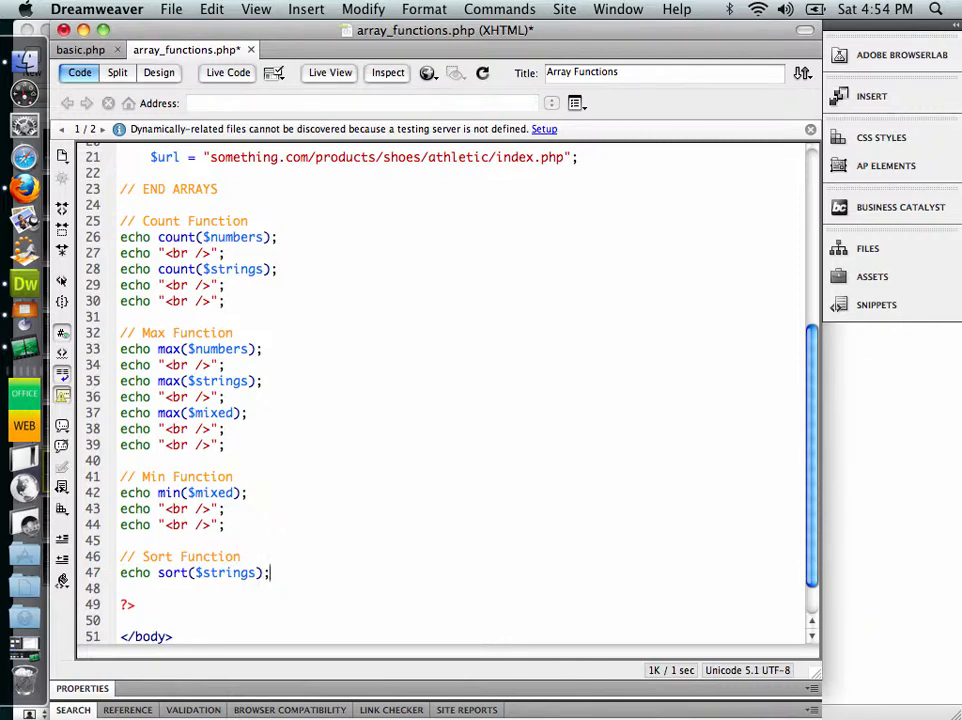
- Reload the page in Firefox and highlight the 1 printed by the echoed sort call
click(24, 188)
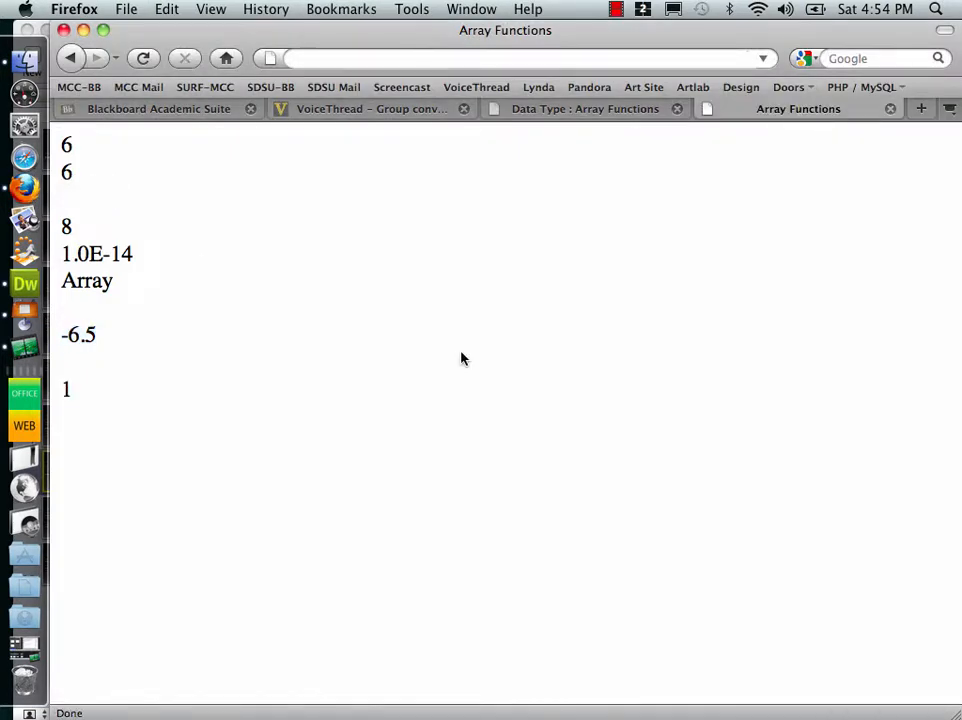
double_click(66, 388)
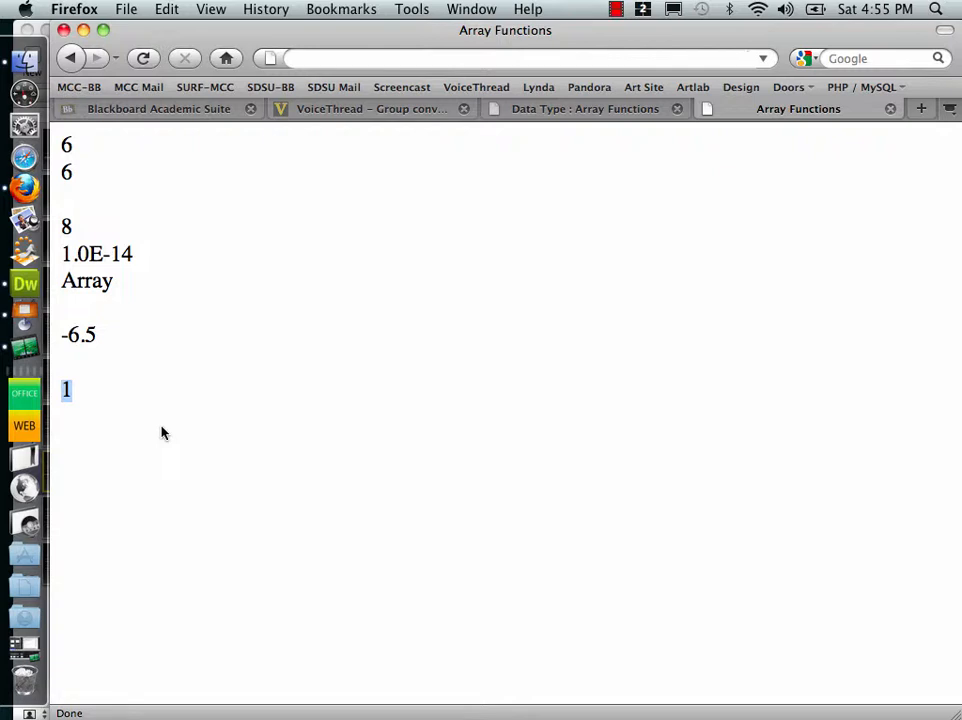
mouse_move(30, 344)
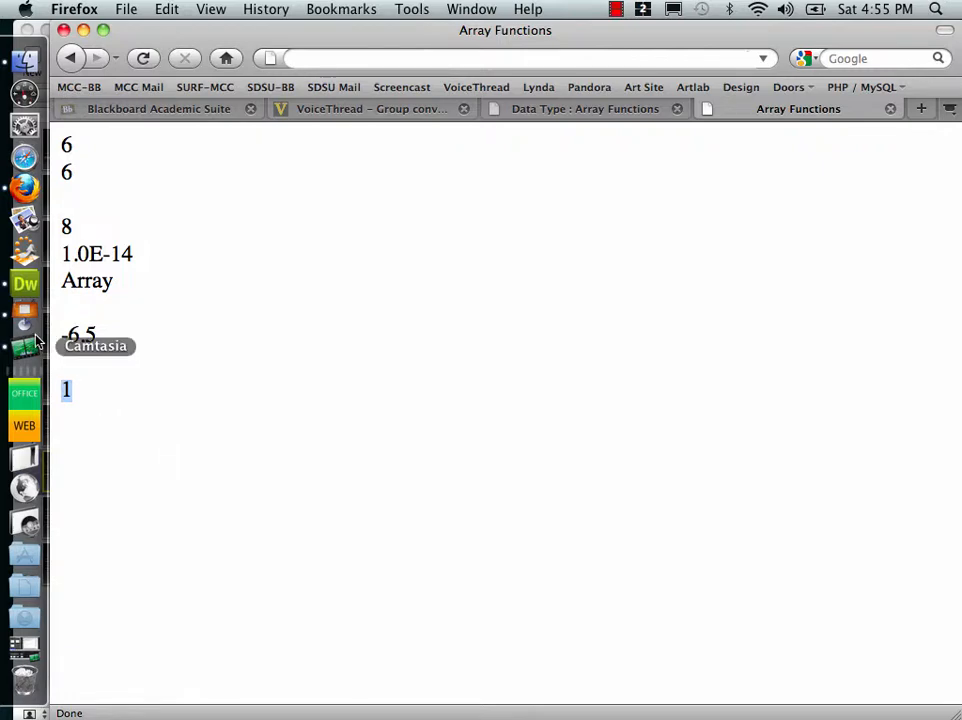
- Rewrite the echo sort line so sort($strings) runs and print_r($strings) prints the array
click(24, 284)
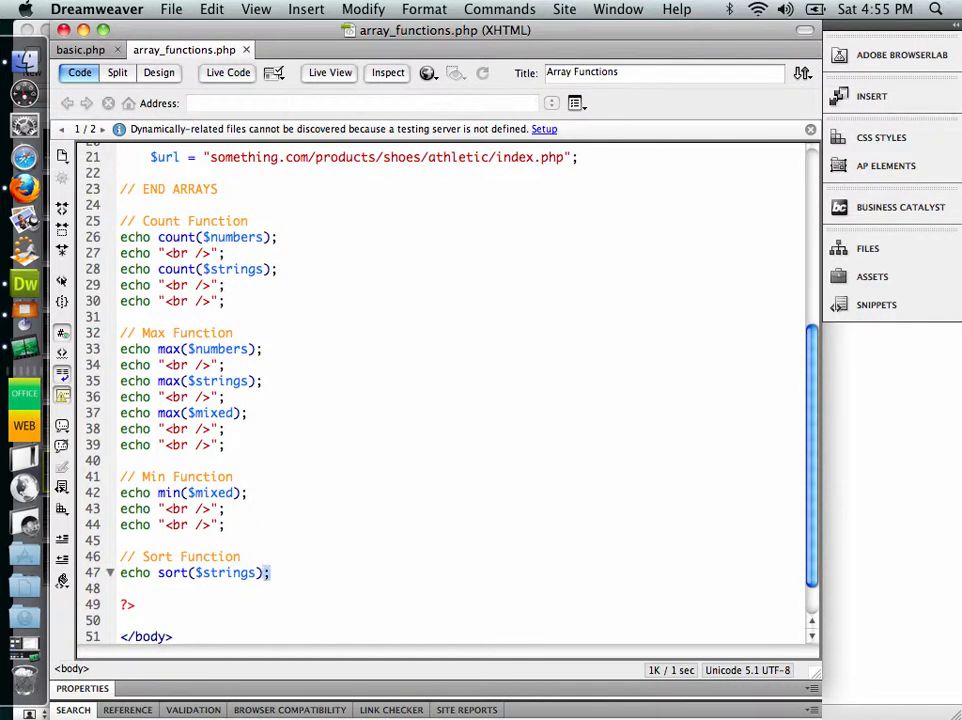
triple_click(196, 572)
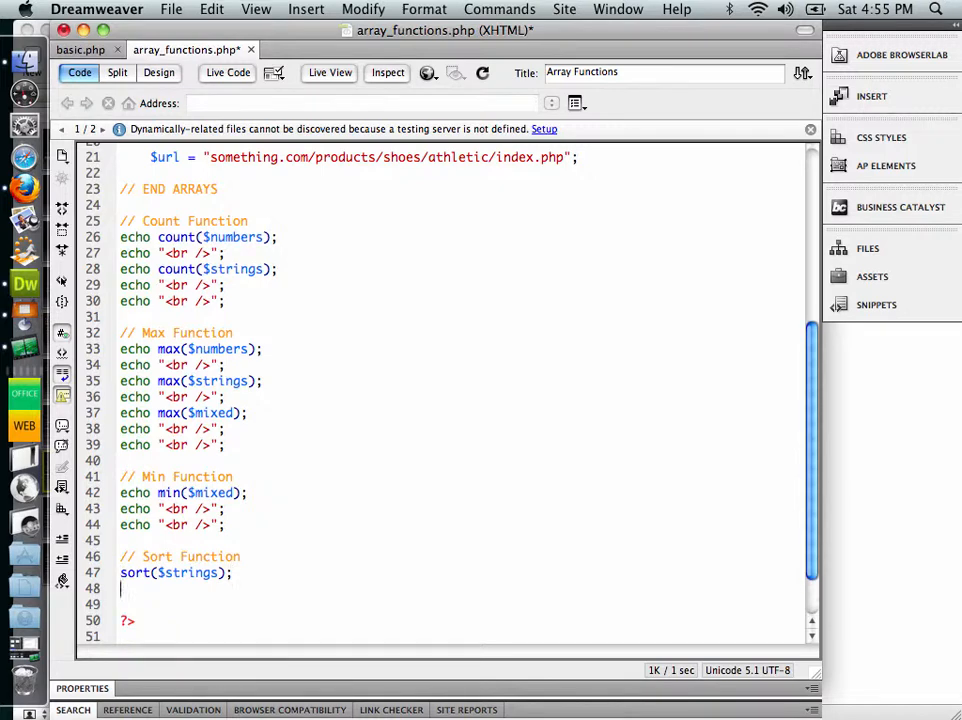
text(p)
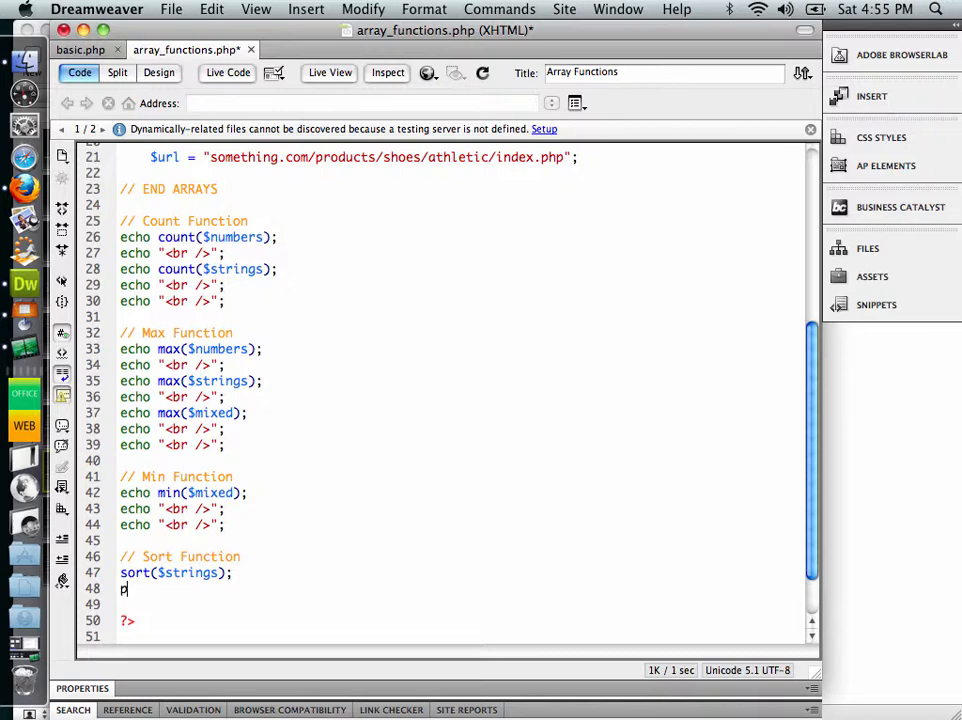
text(rint_r($)
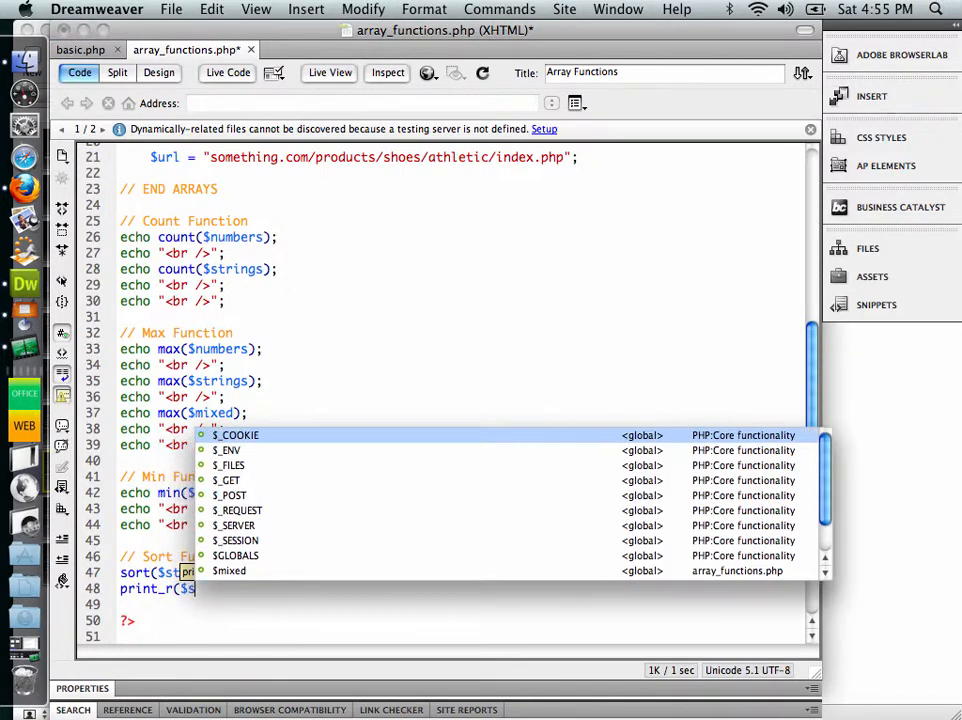
text(strings)
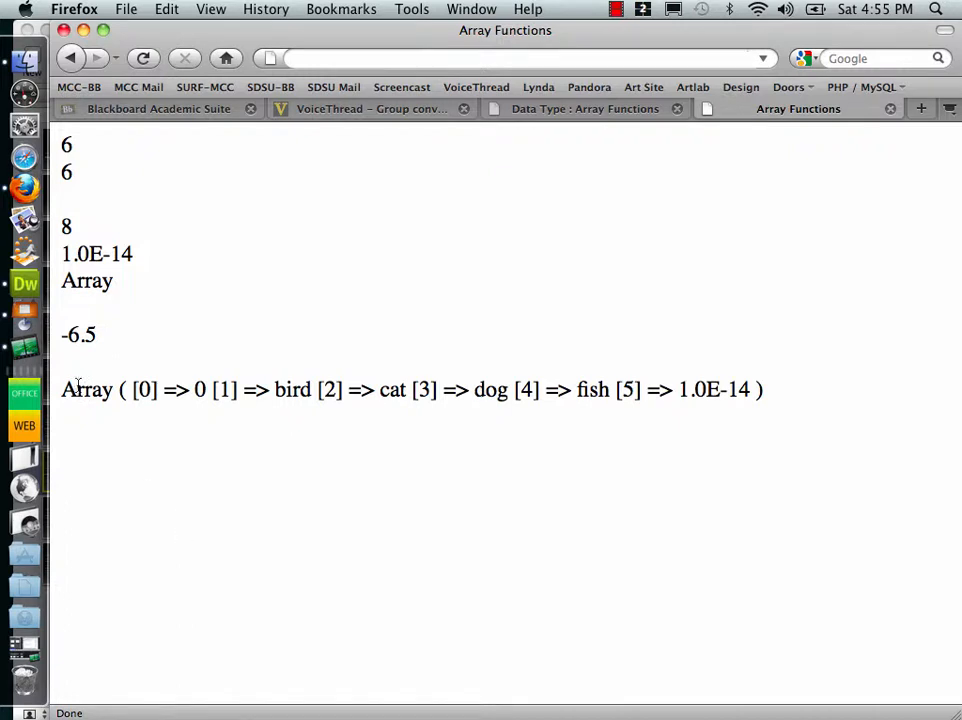
mouse_move(204, 396)
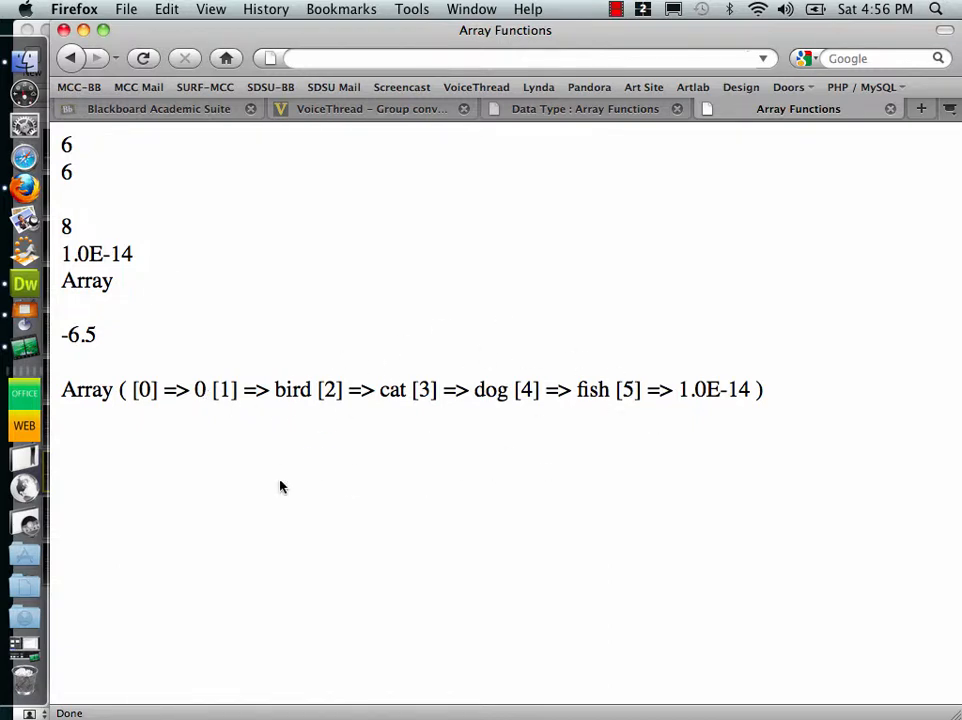
mouse_move(404, 488)
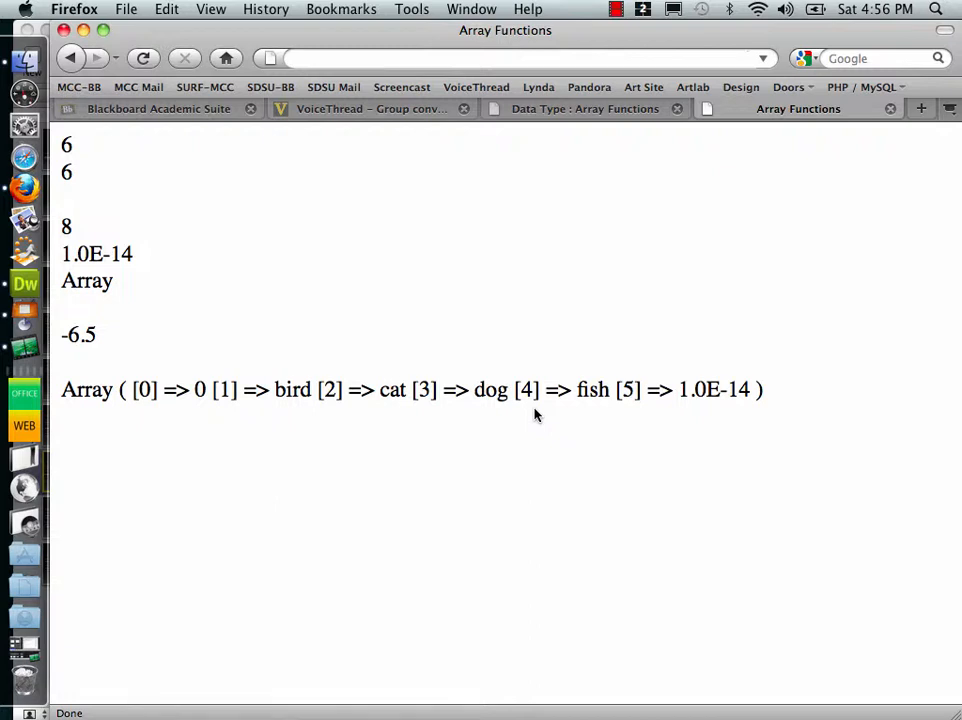
- Highlight the last sorted array value 1.0E-14 in the Firefox output
double_click(682, 388)
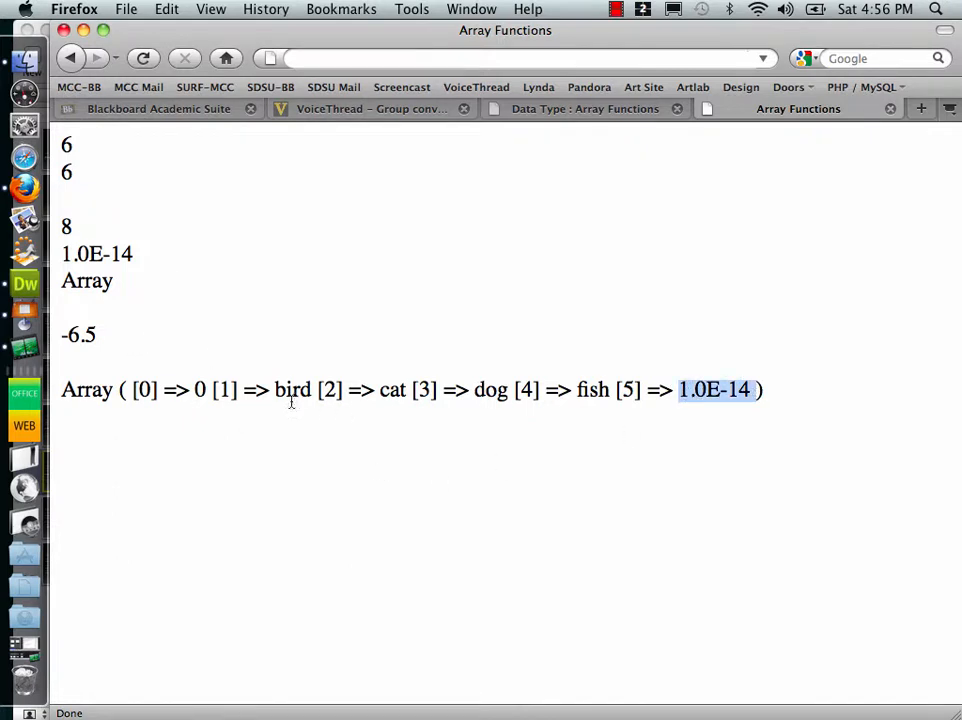
mouse_move(24, 190)
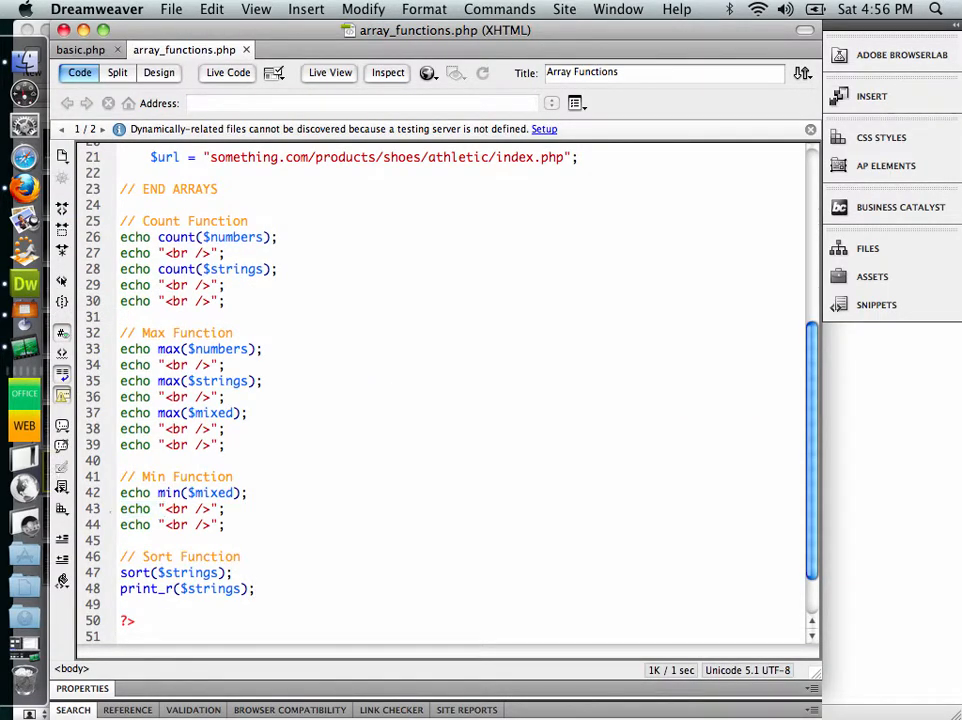
- Reuse the br echo line to wrap the print_r output in echoed <pre> tags
click(134, 508)
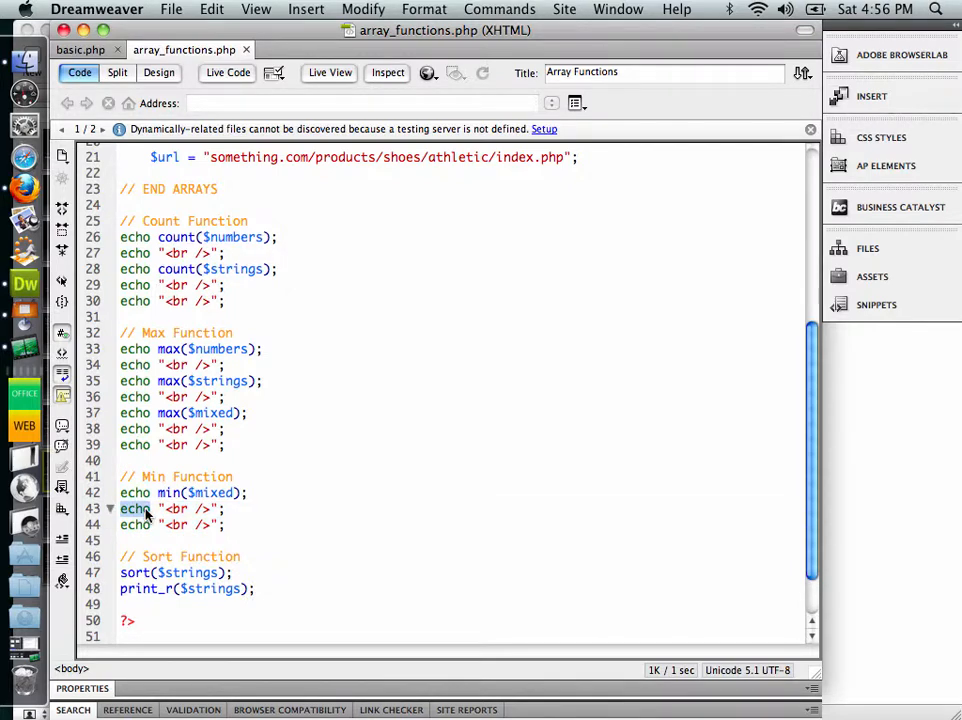
triple_click(180, 508)
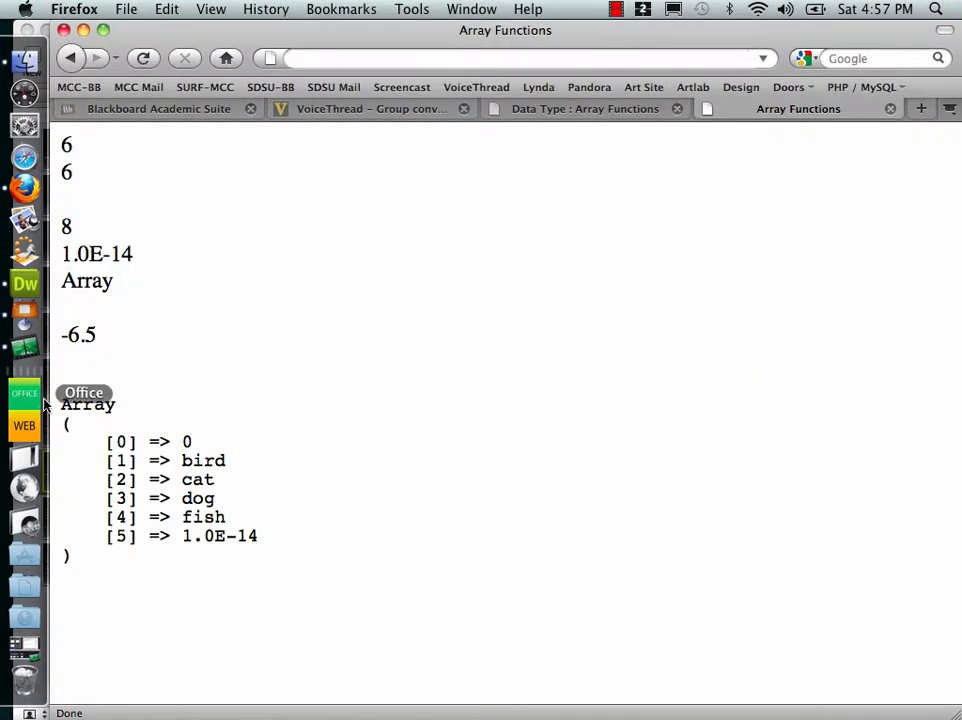
mouse_move(224, 370)
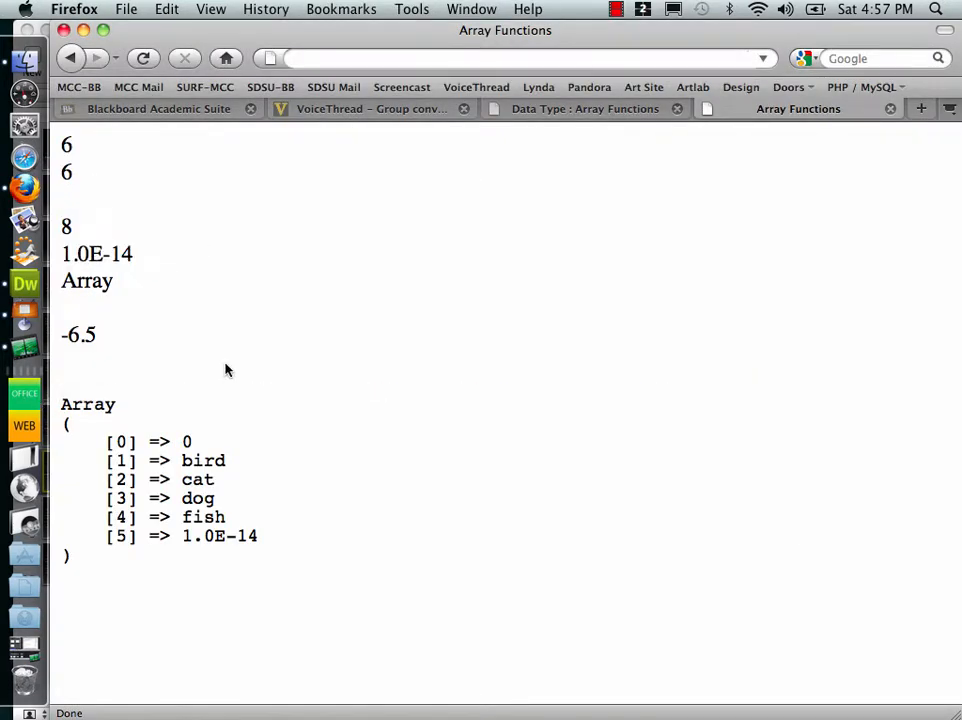
mouse_move(196, 460)
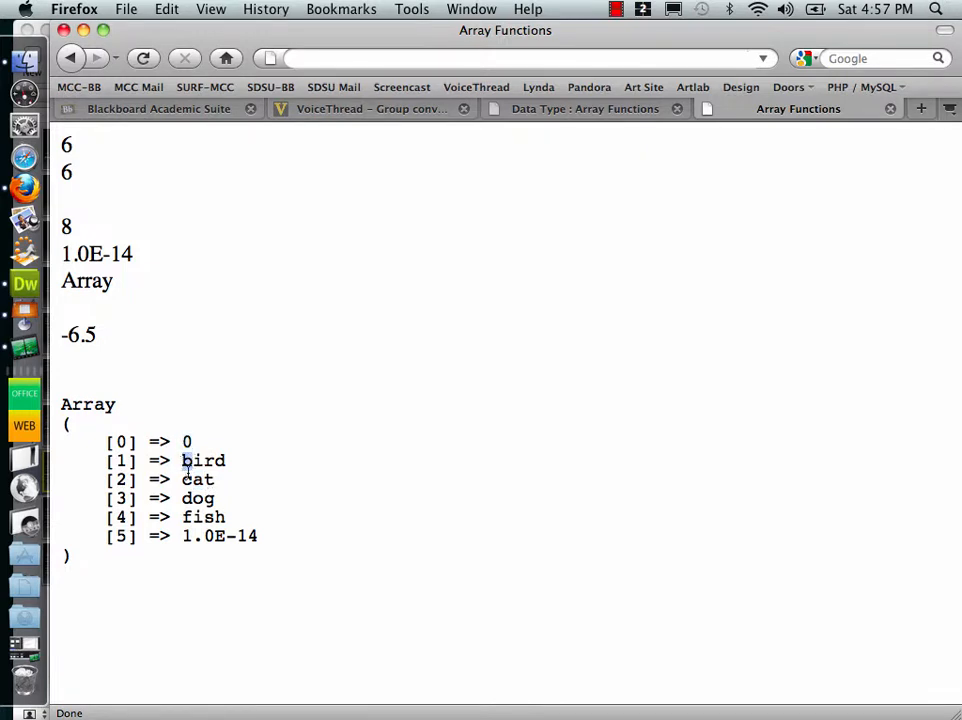
- Highlight bird, then the cat, dog and fish entries in the sorted output
double_click(196, 498)
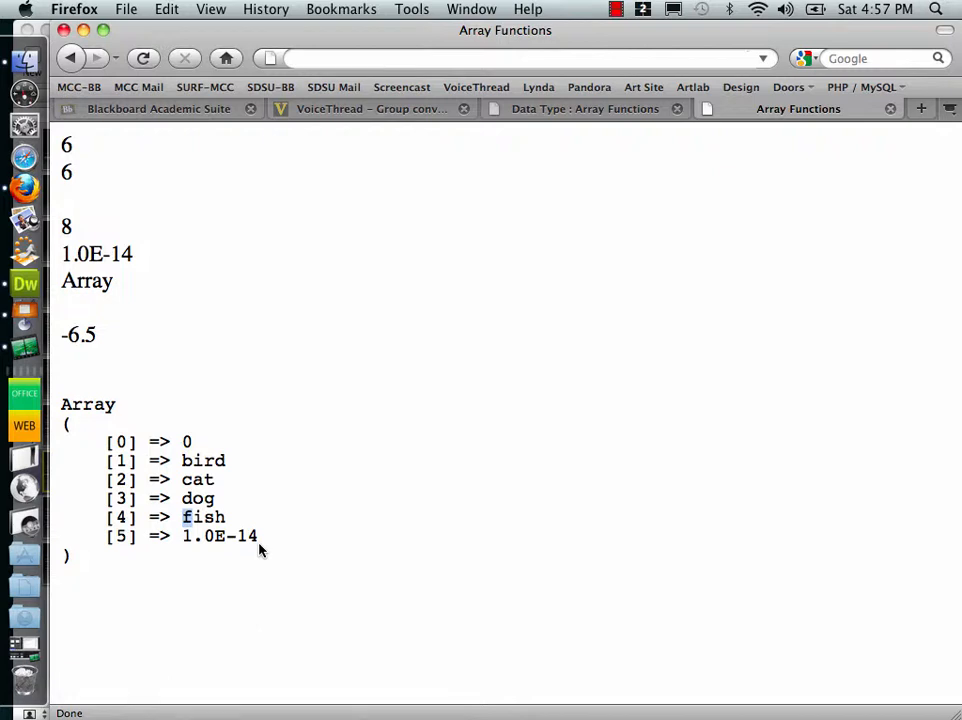
mouse_move(262, 542)
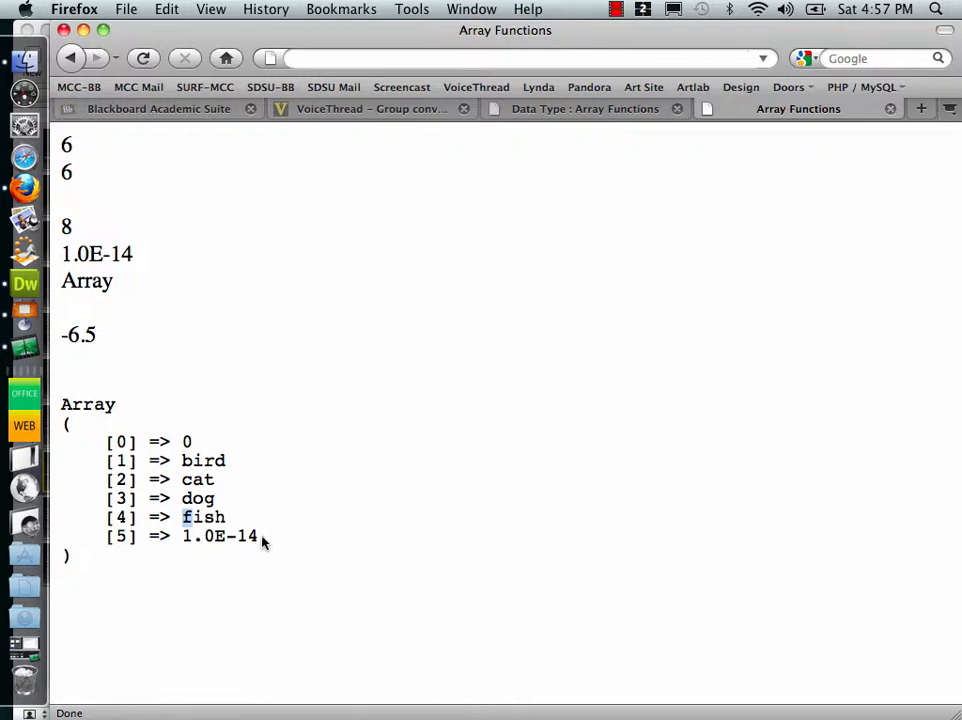
drag(180, 536, 258, 536)
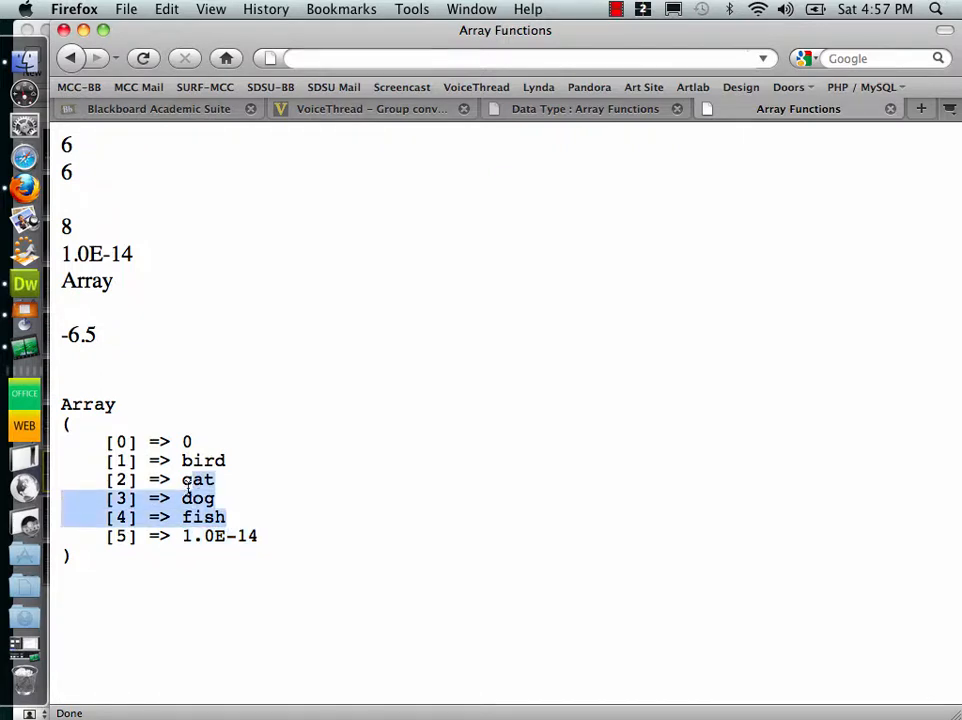
drag(196, 480, 196, 460)
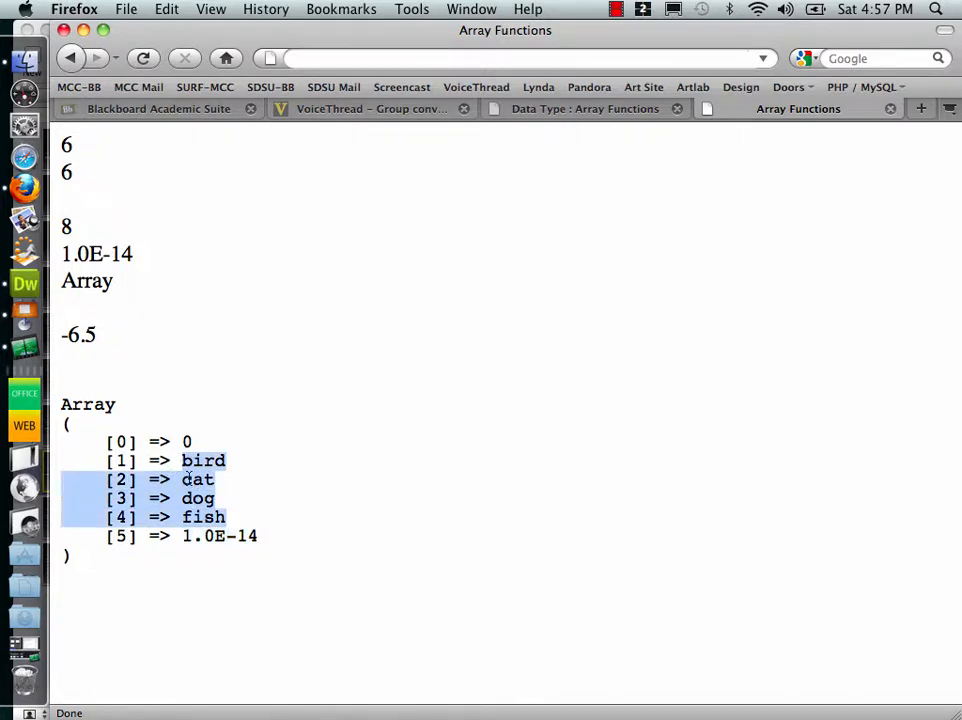
mouse_move(420, 420)
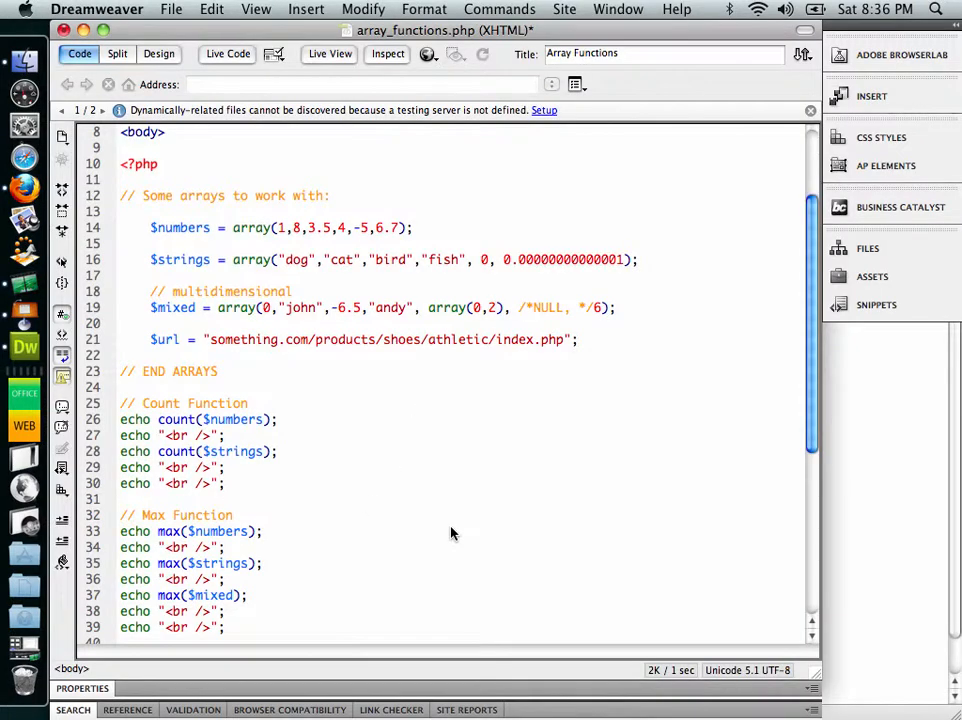
- Return to the PHP source and inspect the $mixed array definition line
click(496, 308)
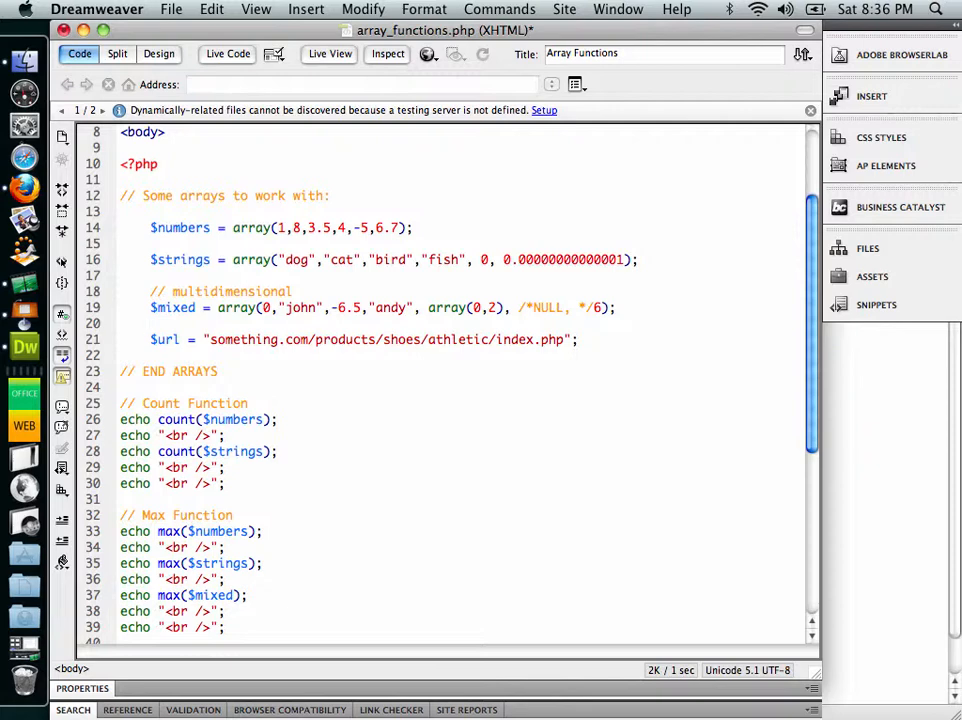
click(150, 324)
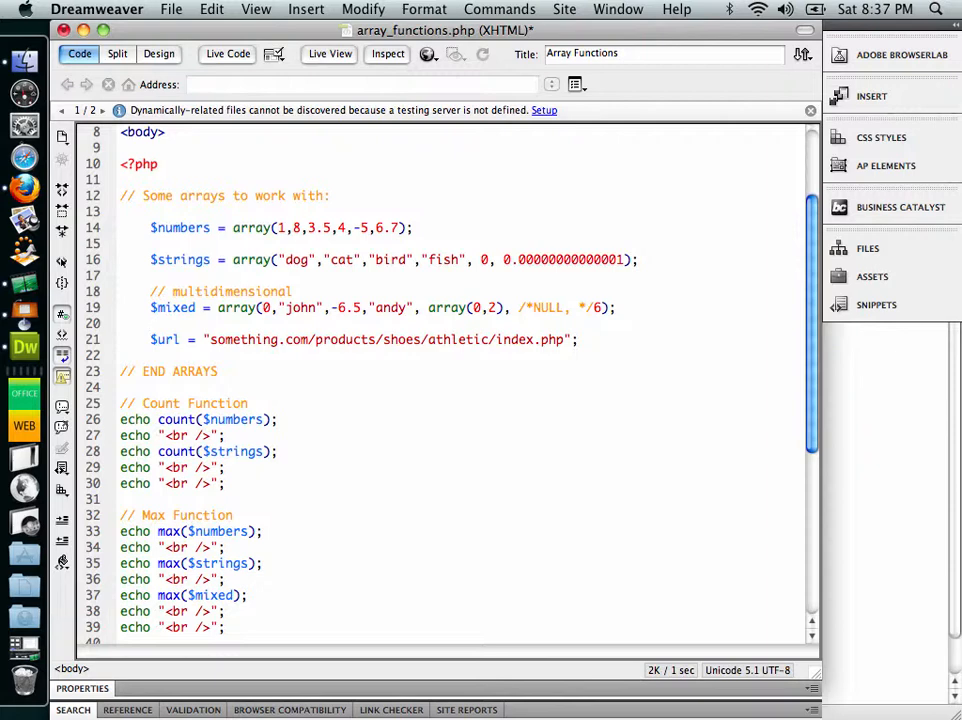
double_click(464, 308)
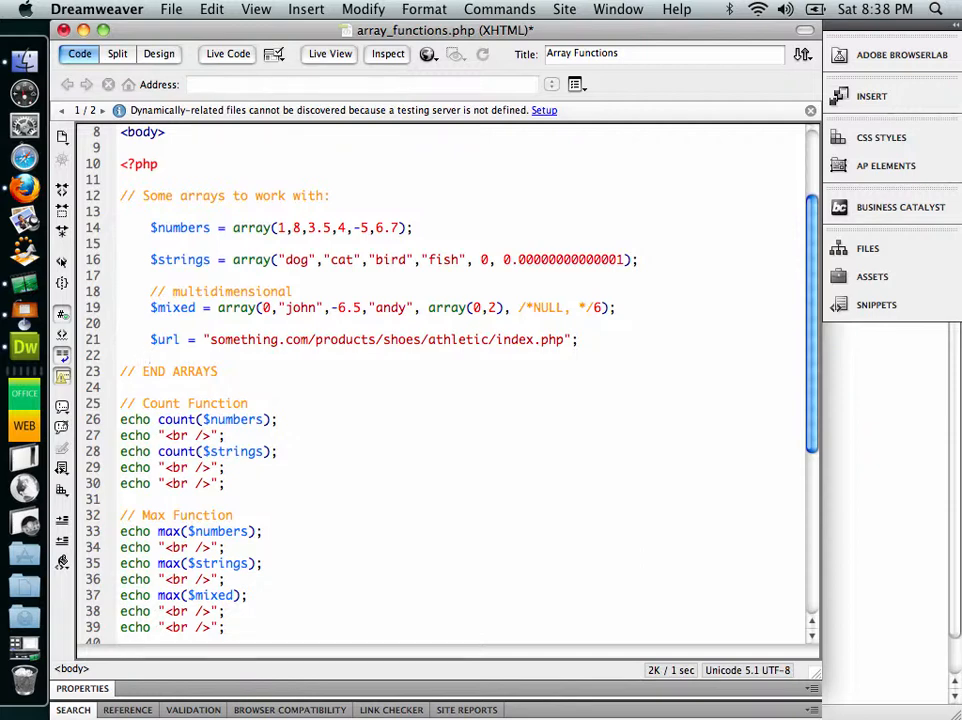
- Highlight individual elements of the $mixed array declaration for review
click(268, 308)
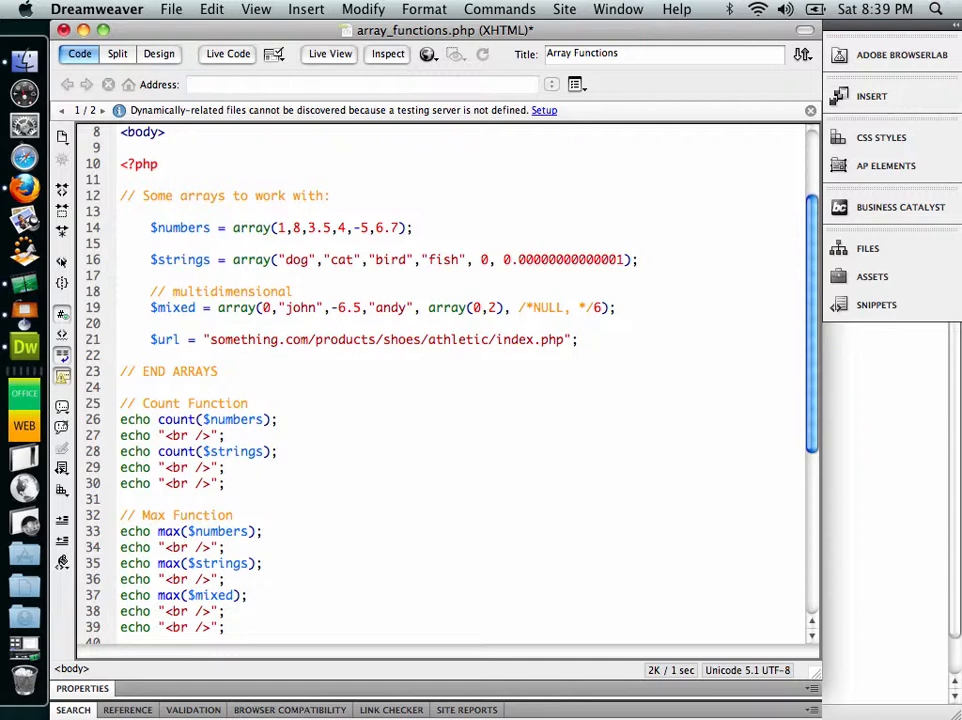
click(264, 308)
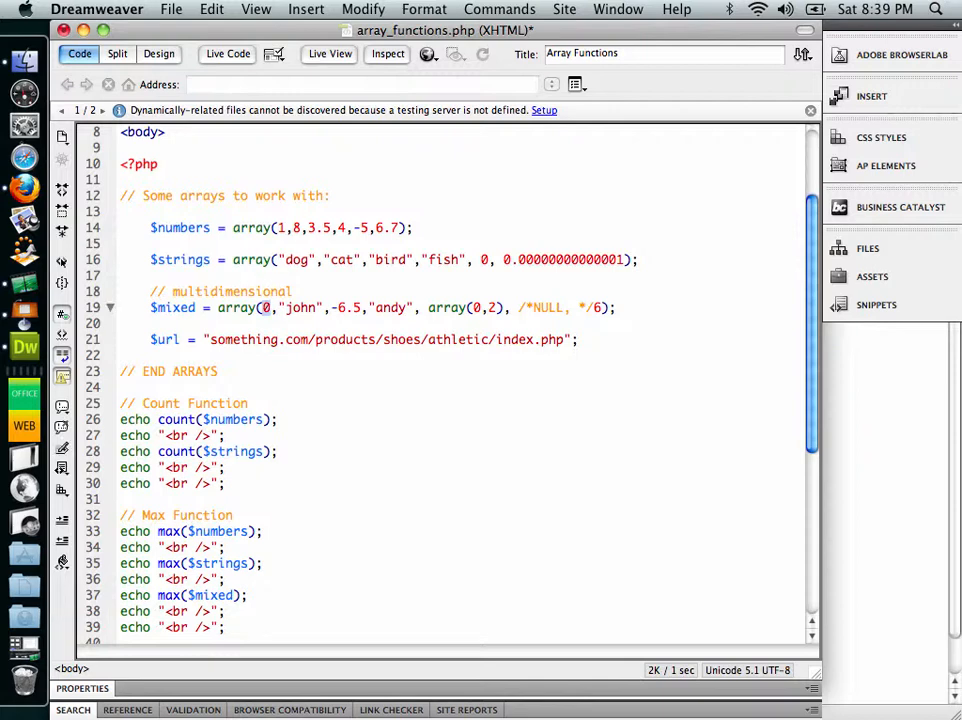
double_click(300, 308)
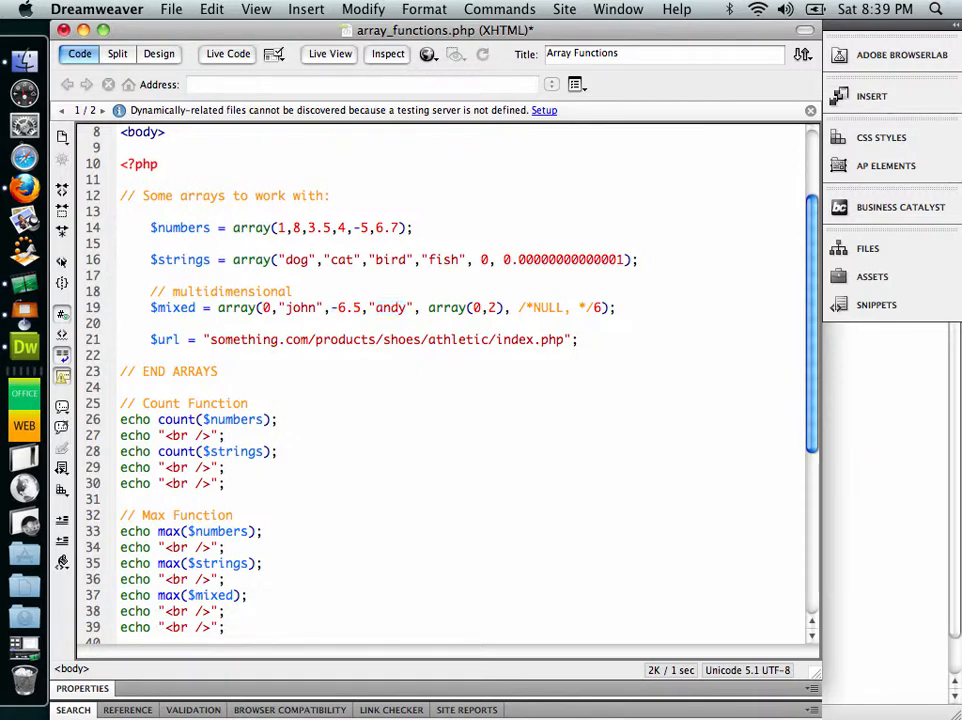
double_click(464, 308)
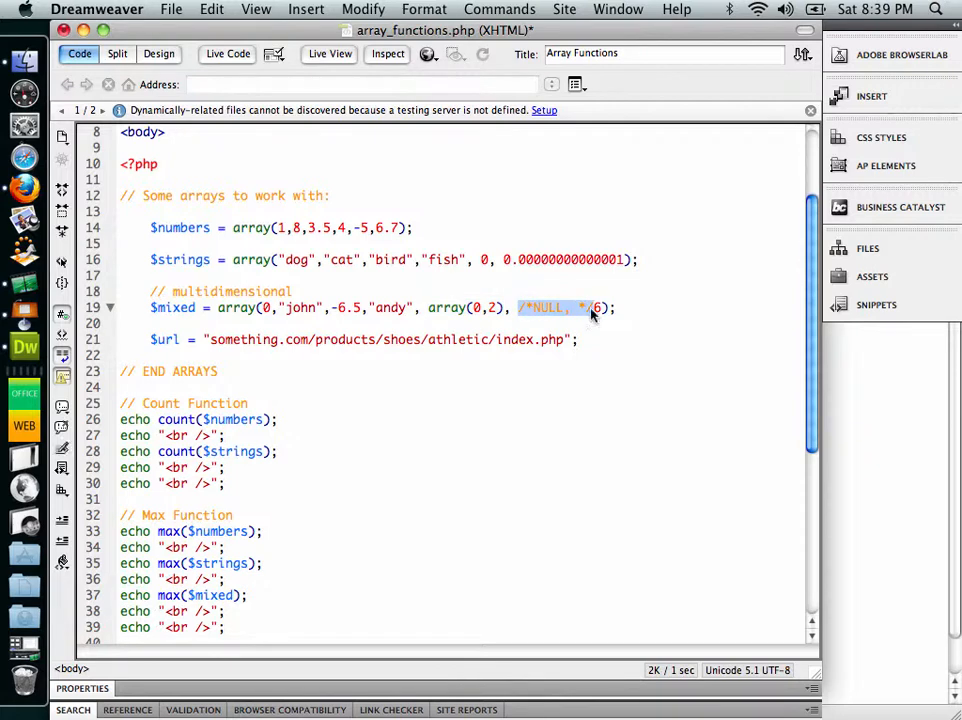
mouse_move(590, 316)
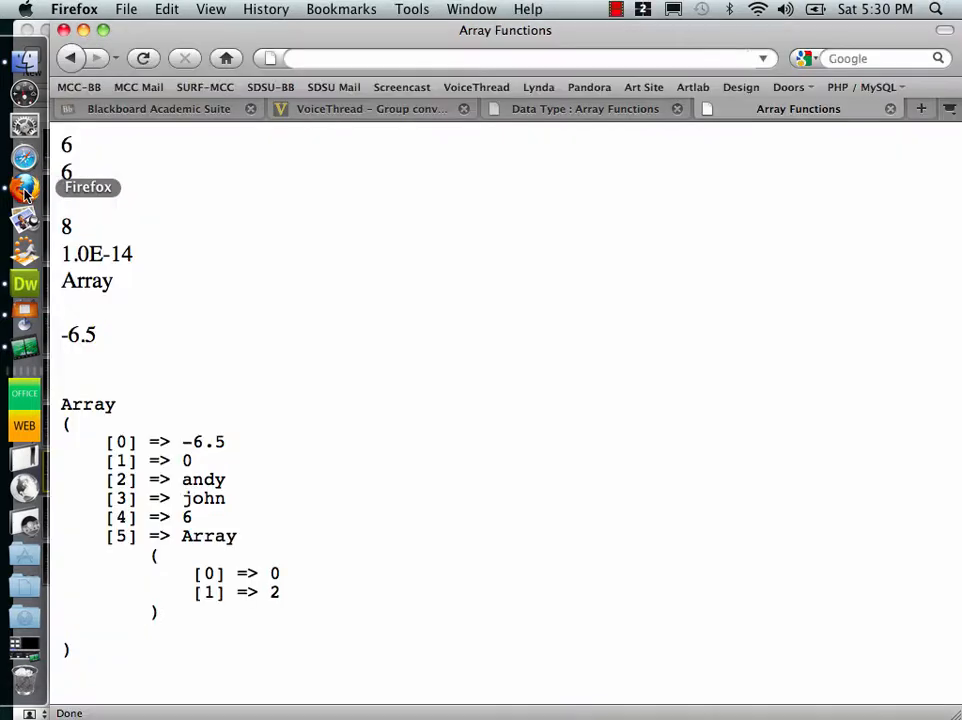
mouse_move(84, 664)
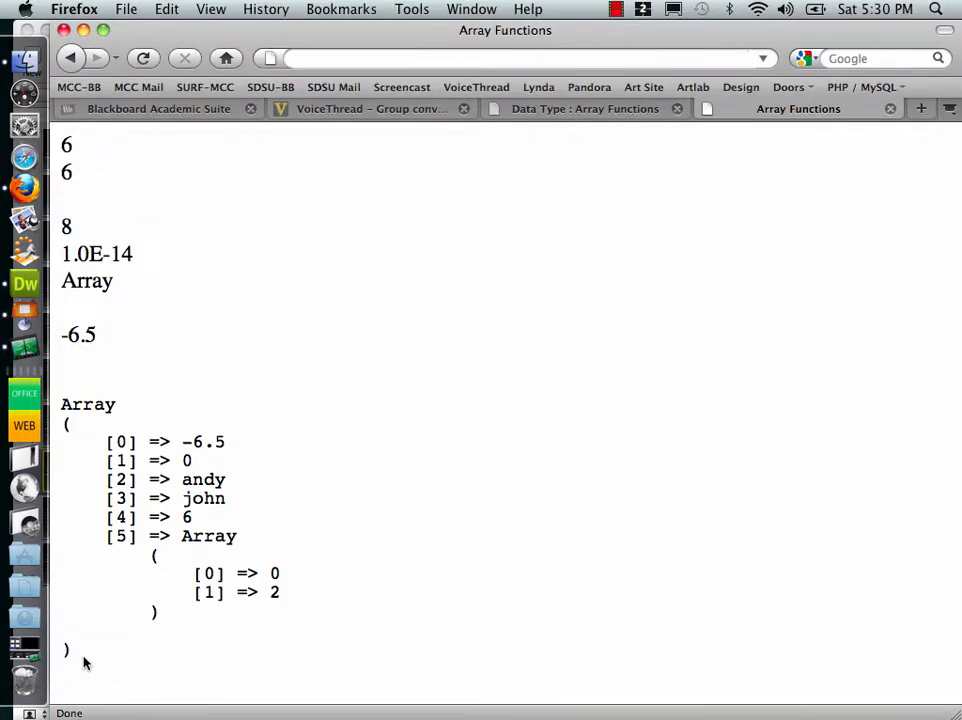
drag(88, 664, 60, 404)
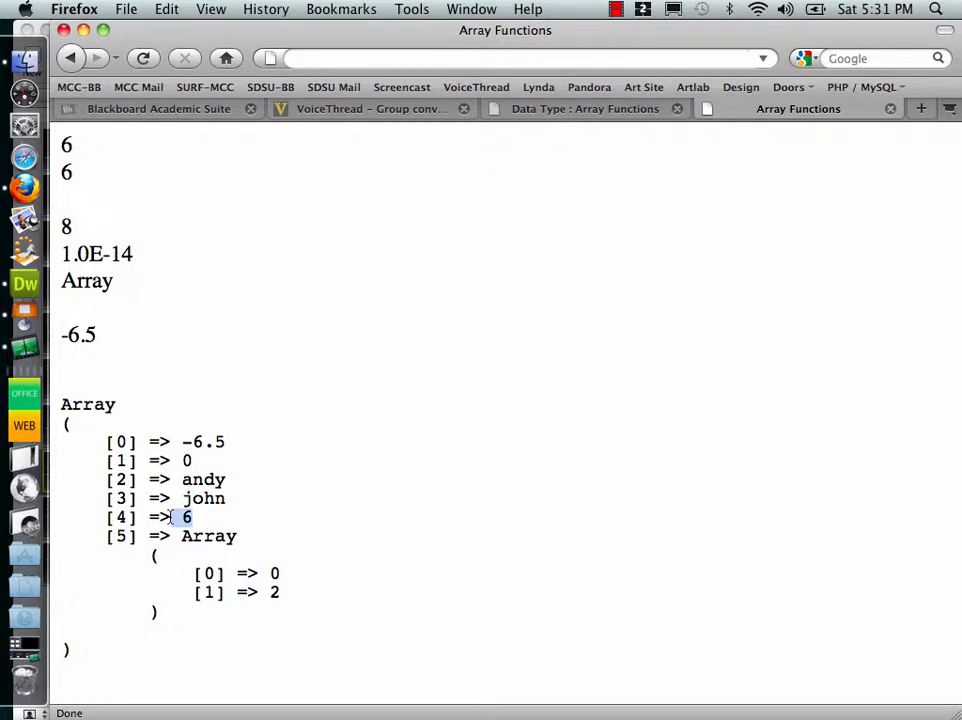
drag(186, 516, 156, 612)
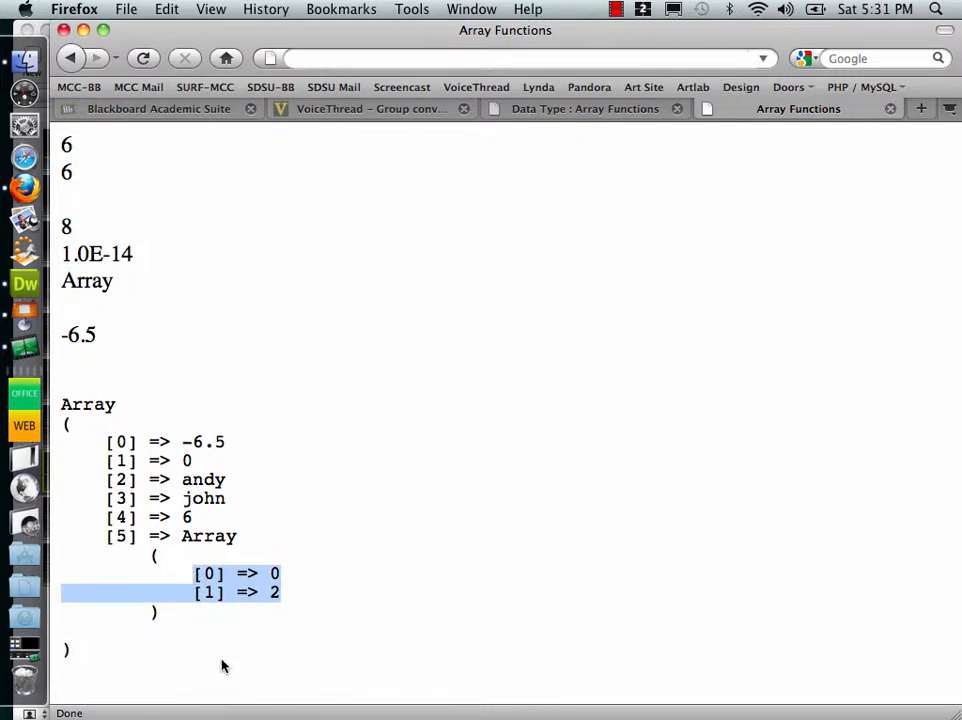
mouse_move(24, 350)
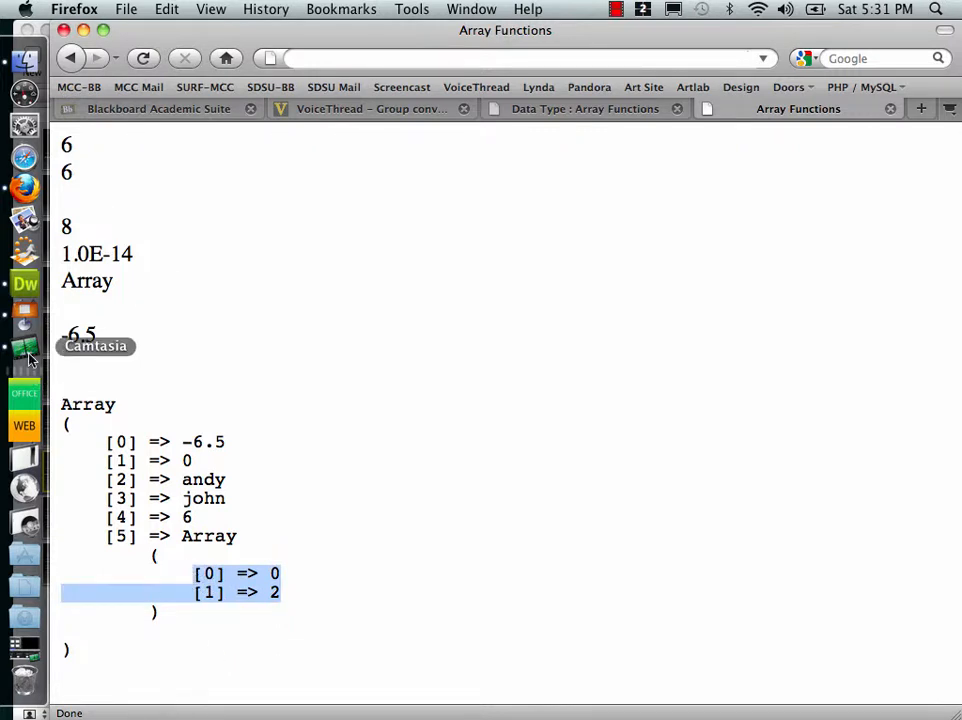
mouse_move(24, 284)
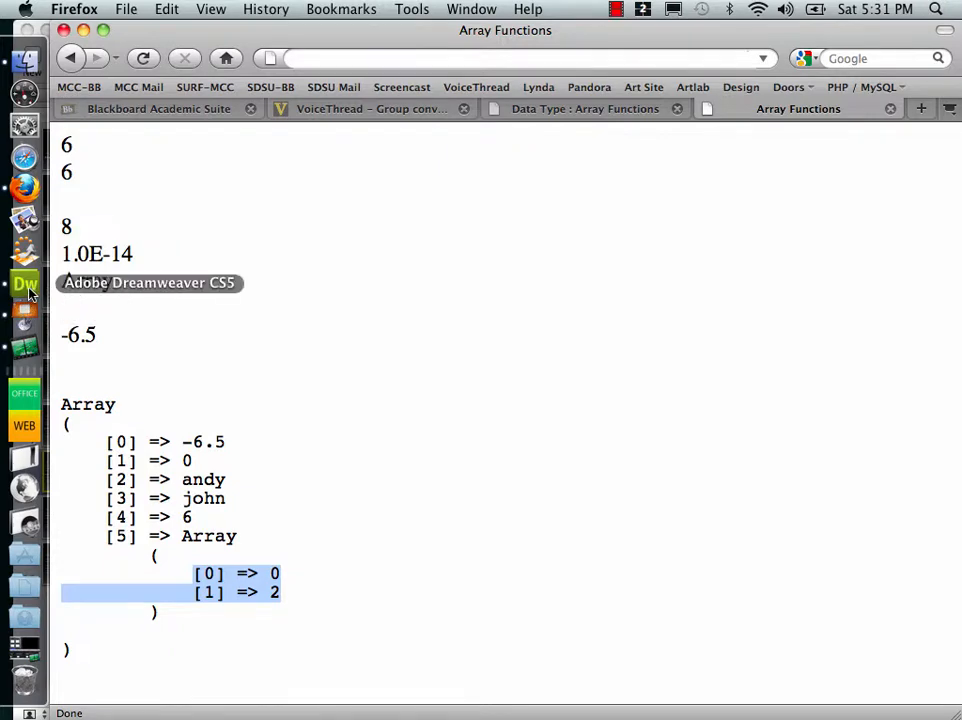
- Replace the nested array(0,2) in $mixed with array('mick','apple')
click(24, 284)
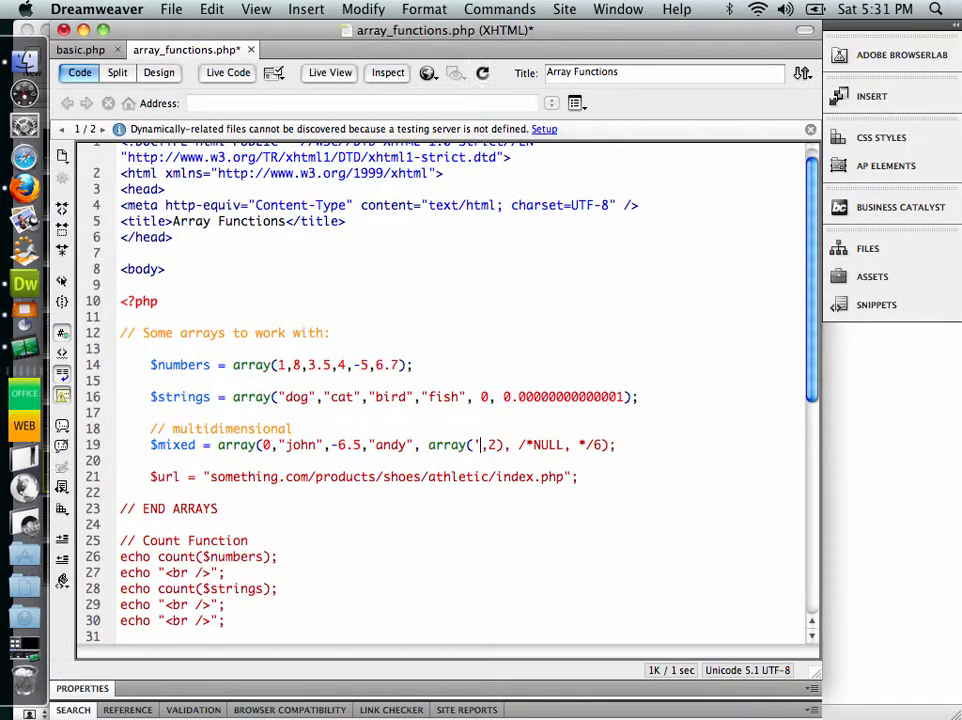
text(mick)
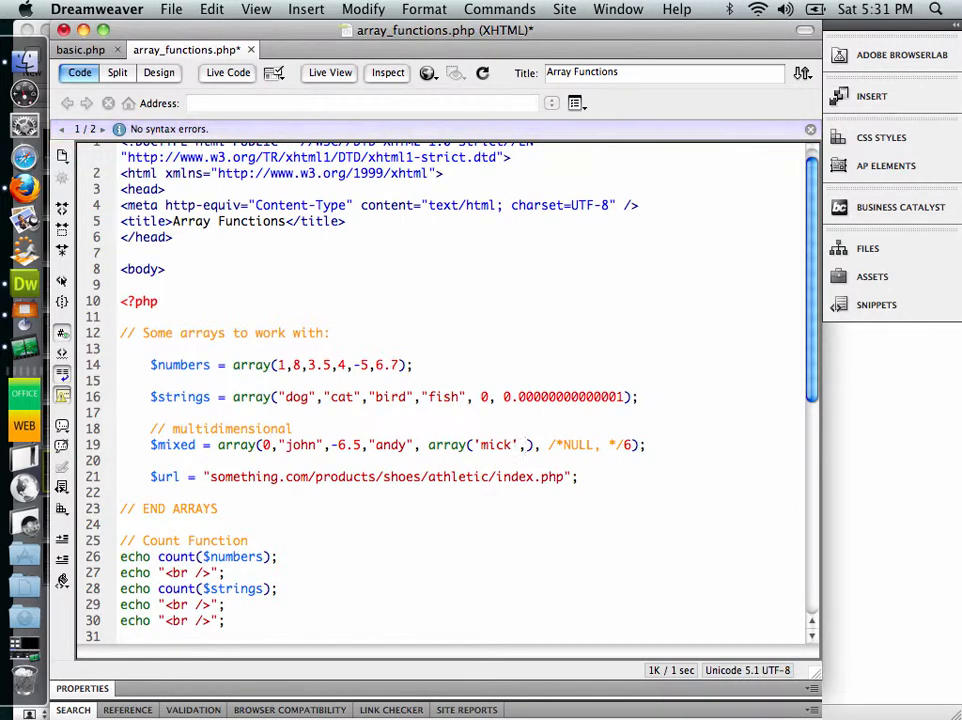
text('appl)
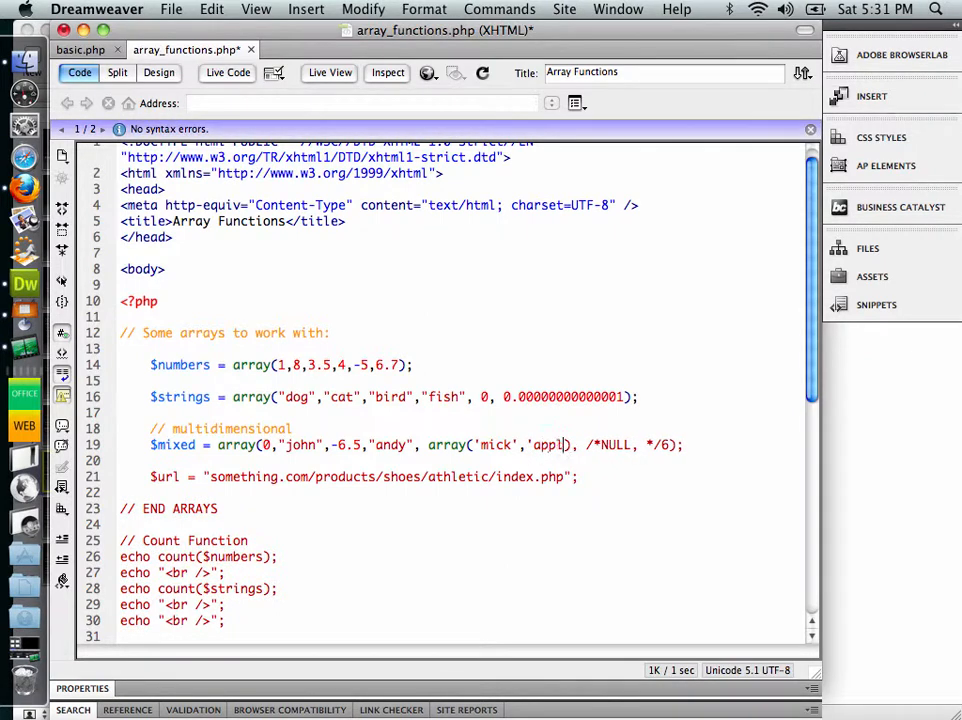
text(e)
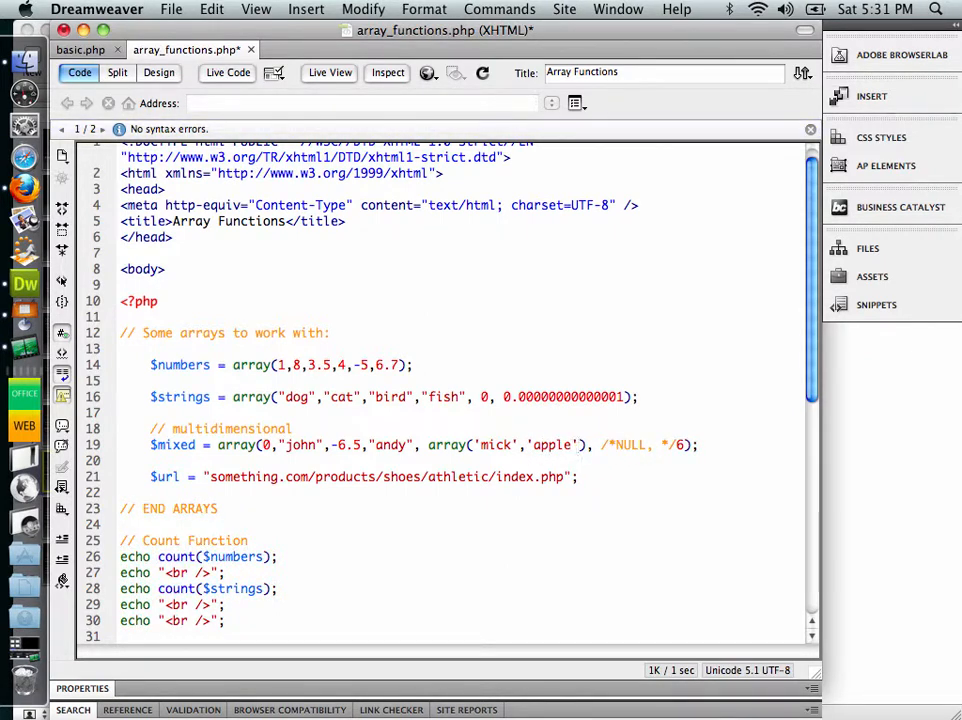
mouse_move(60, 448)
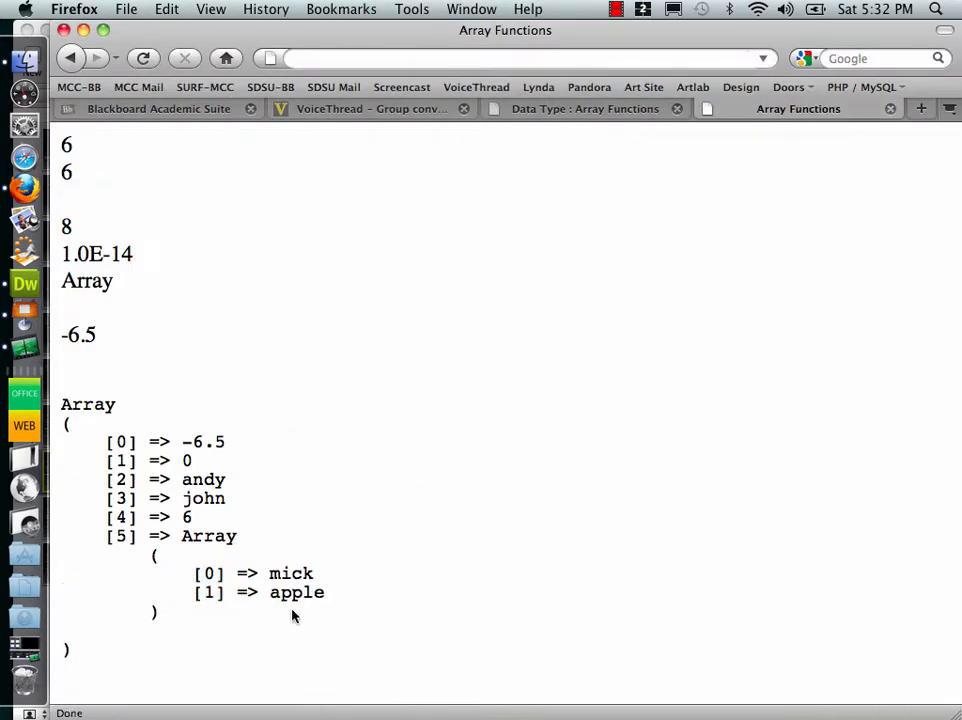
mouse_move(228, 466)
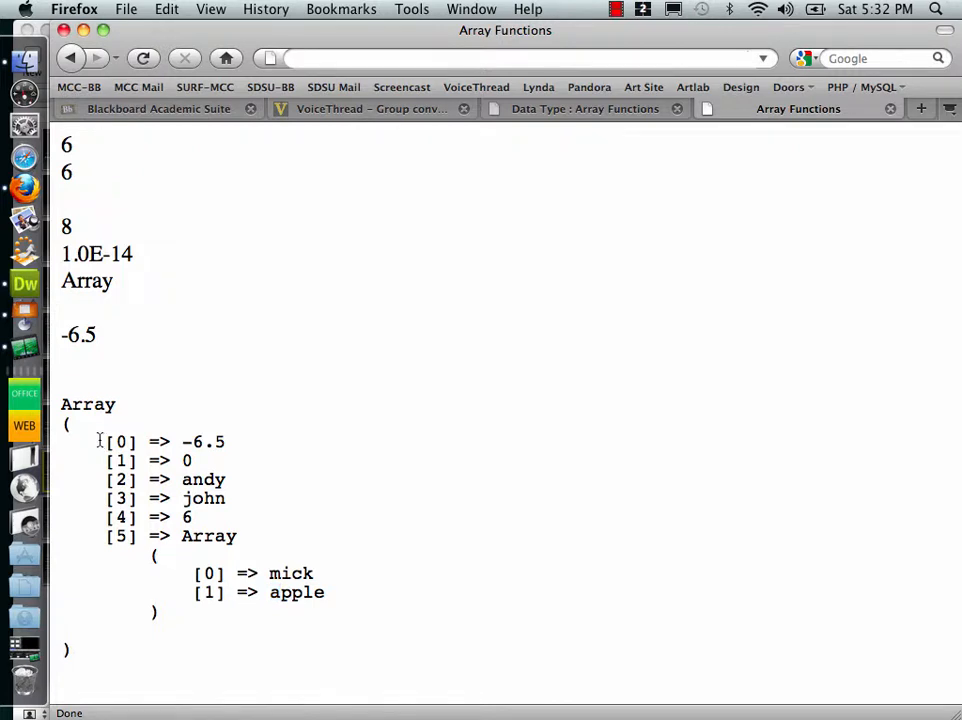
- Review the reloaded output where the nested array lists mick and apple, highlighting index 1
drag(98, 442, 156, 556)
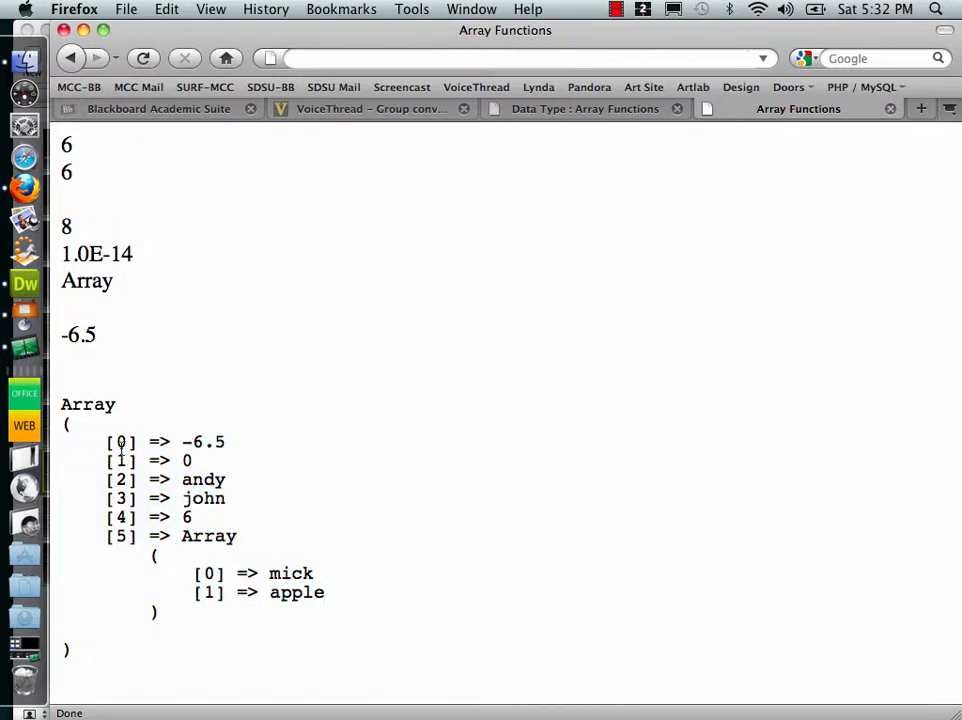
double_click(122, 442)
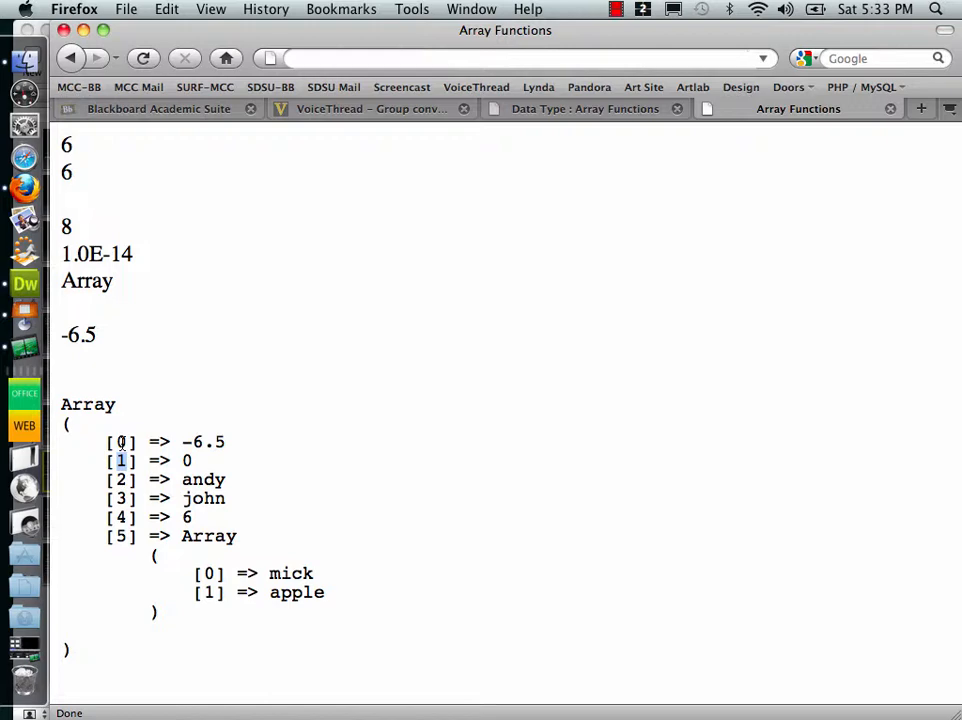
mouse_move(28, 236)
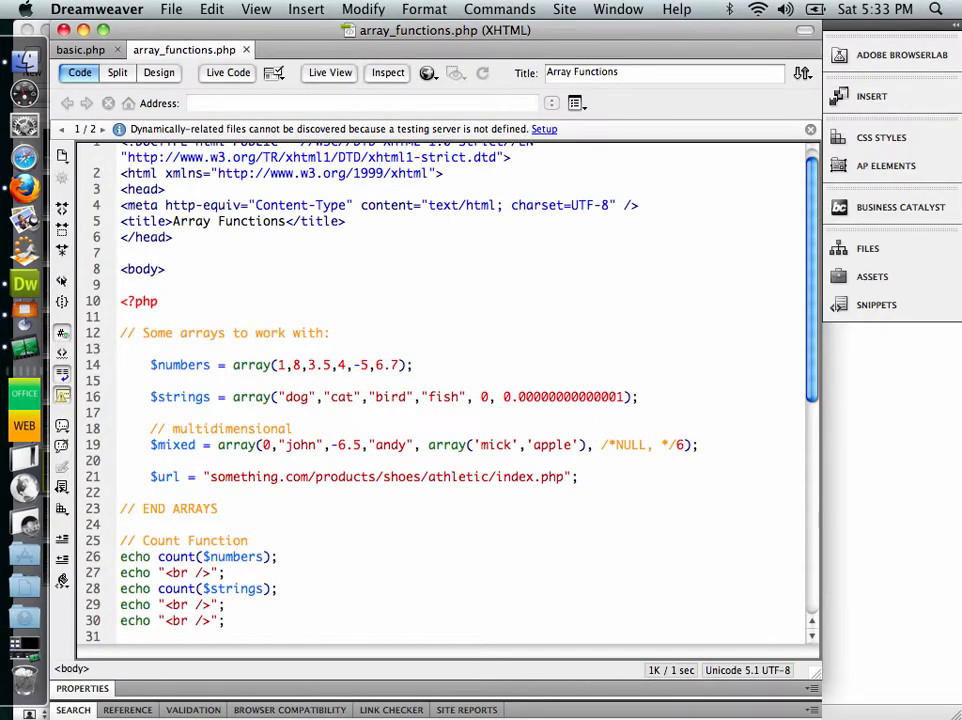
- Change the asort call back into a plain sort
scroll(down, 3)
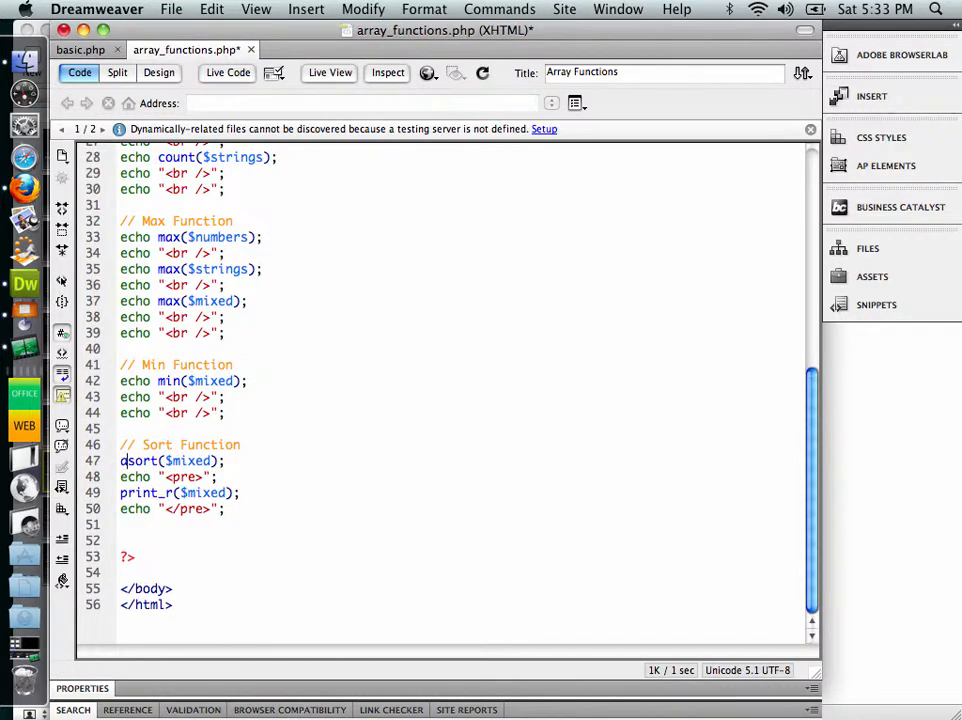
key(Backspace)
text(e)
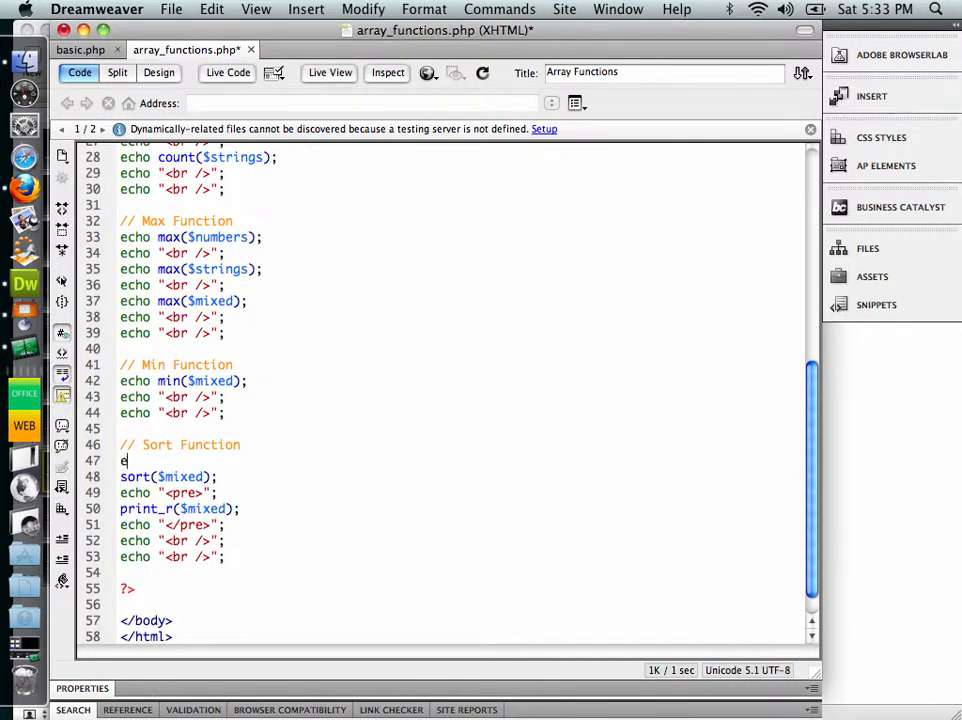
- Add echo "This is a 'SORT' functions: <br />"; above the sort call
text(cho)
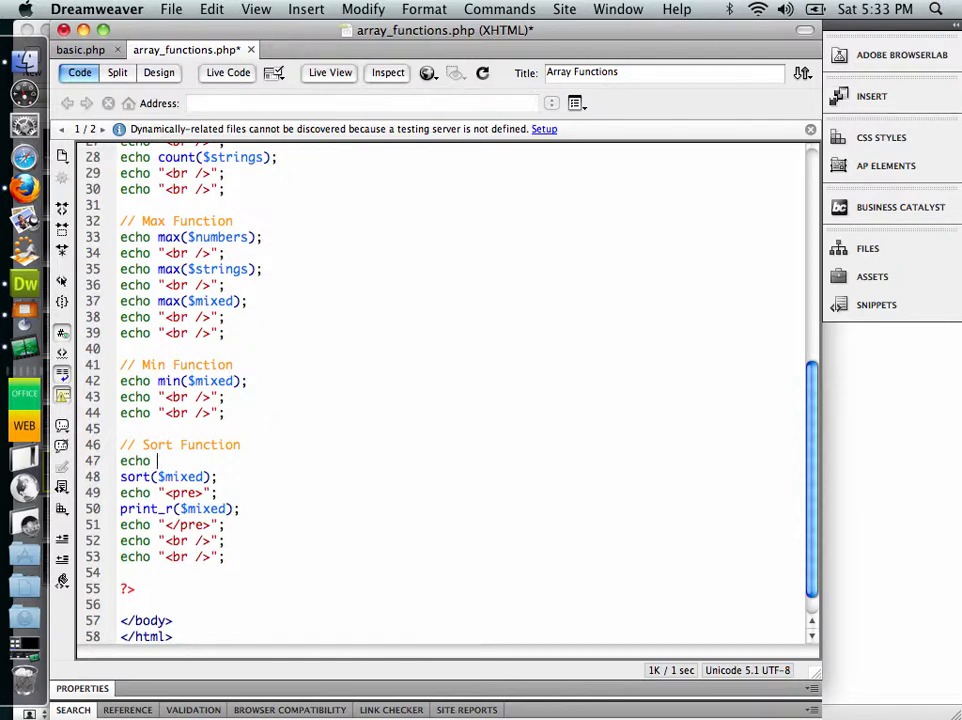
text("This is ")
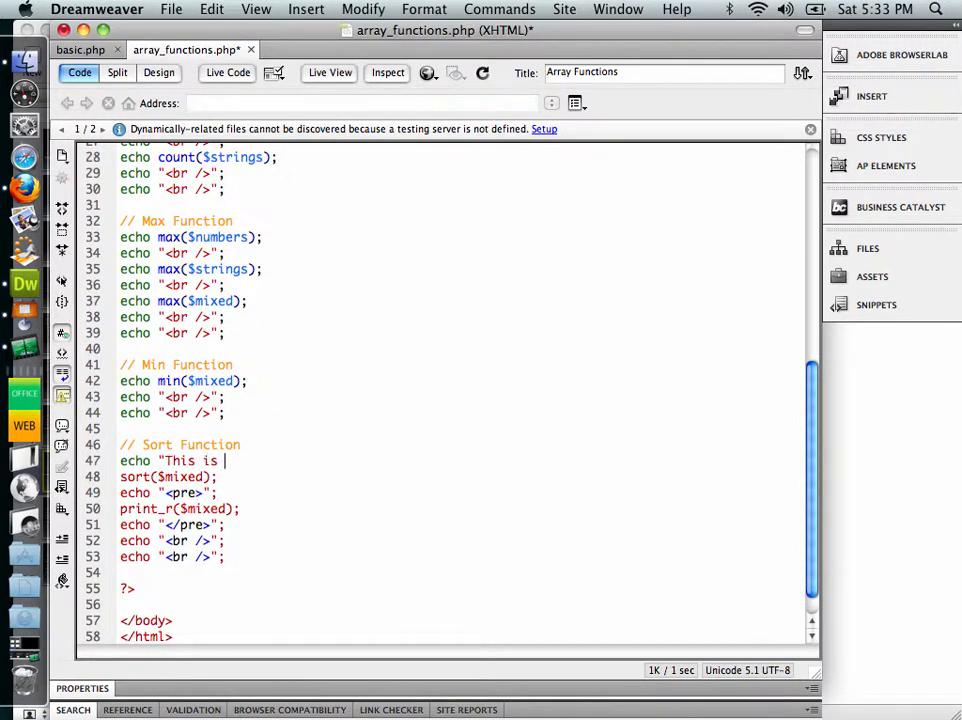
text(a)
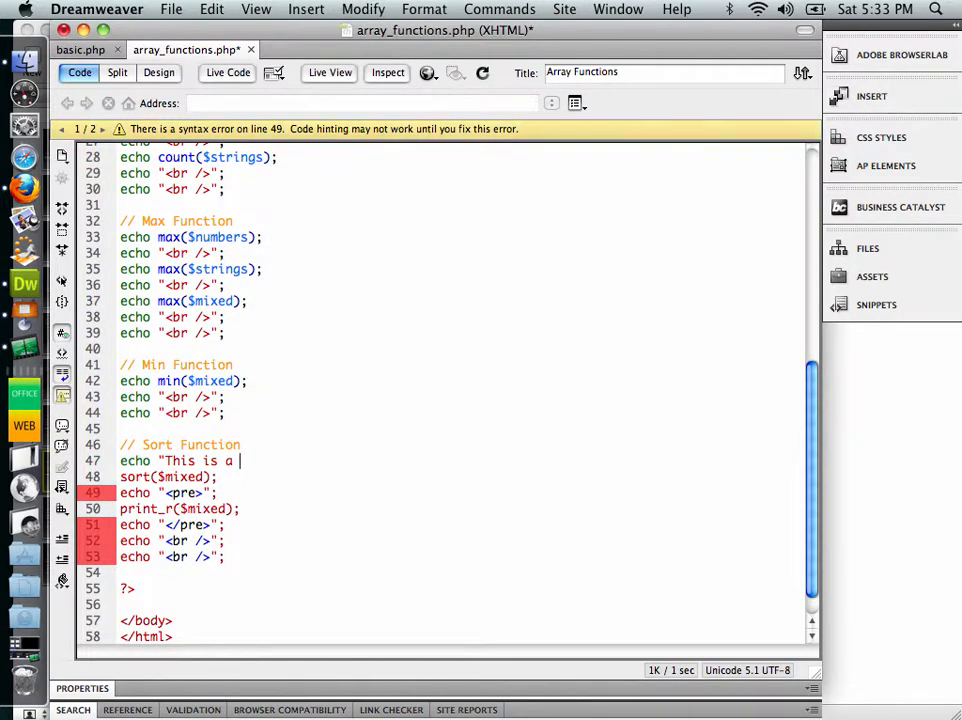
text(')
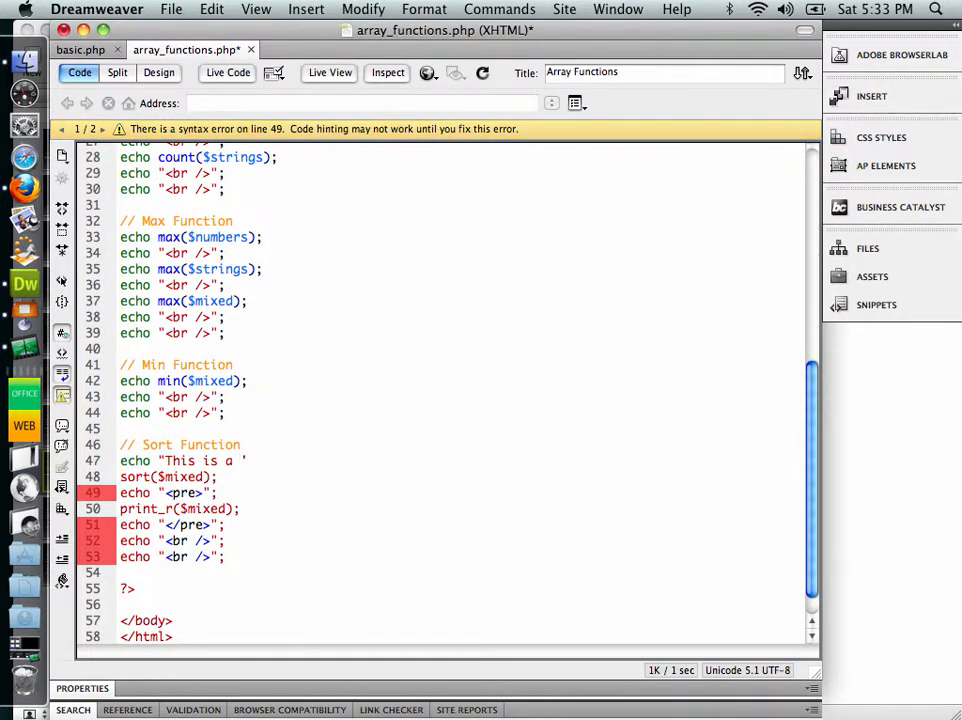
text(SORT' funct)
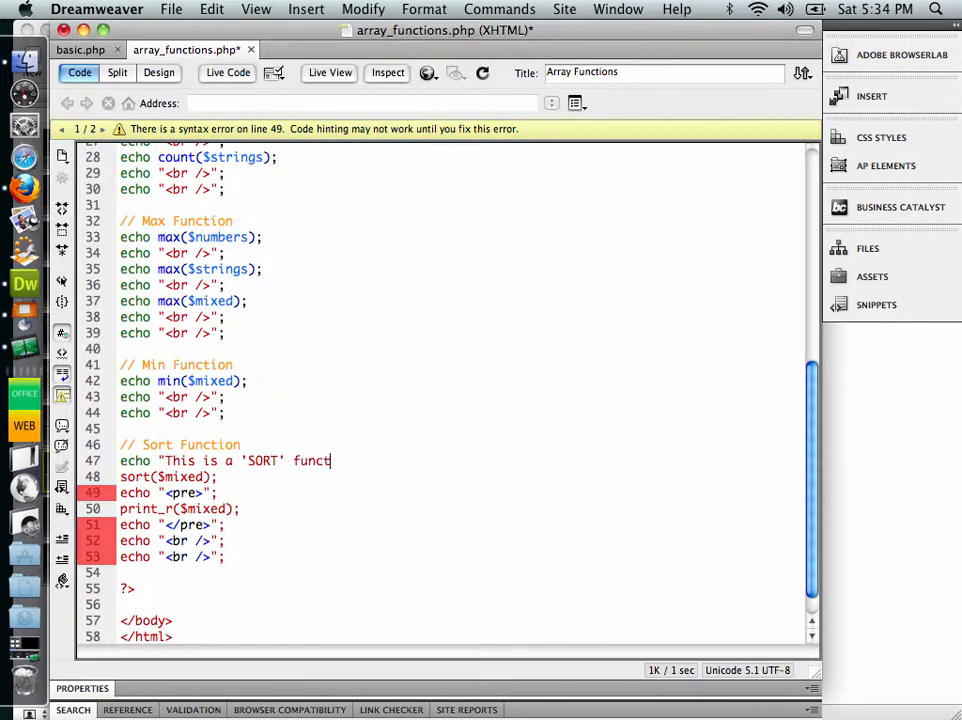
text(ions:)
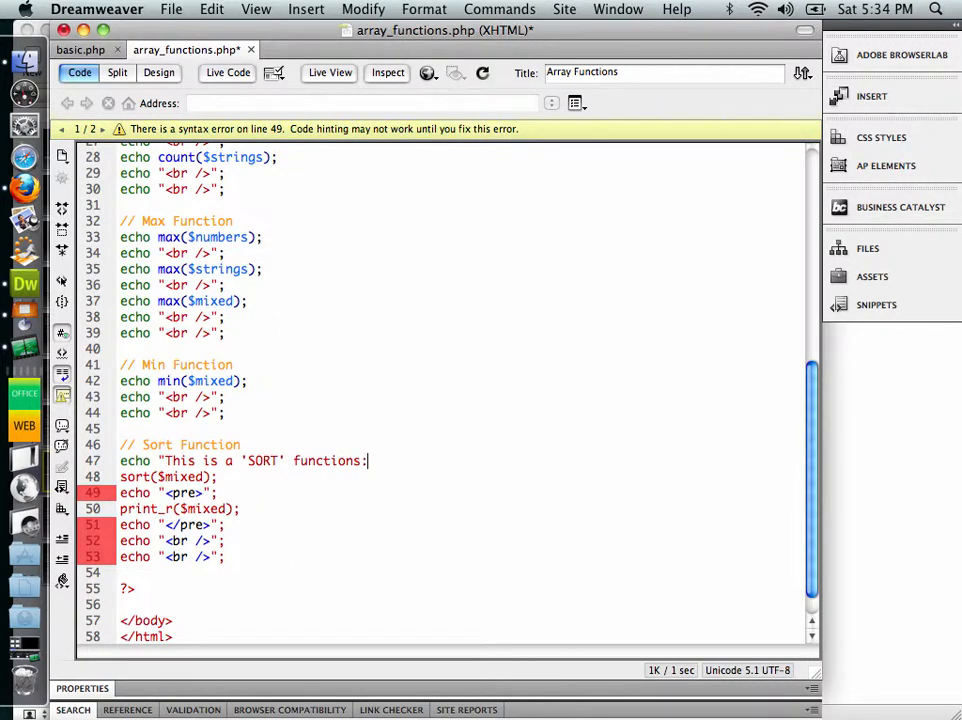
text(<br />")
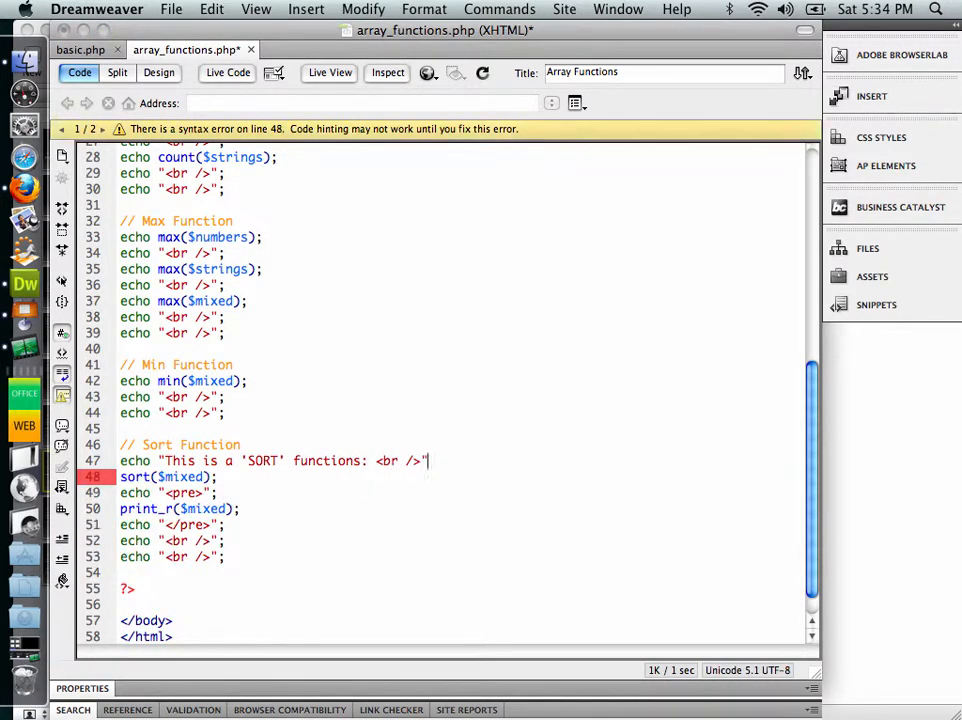
text(;)
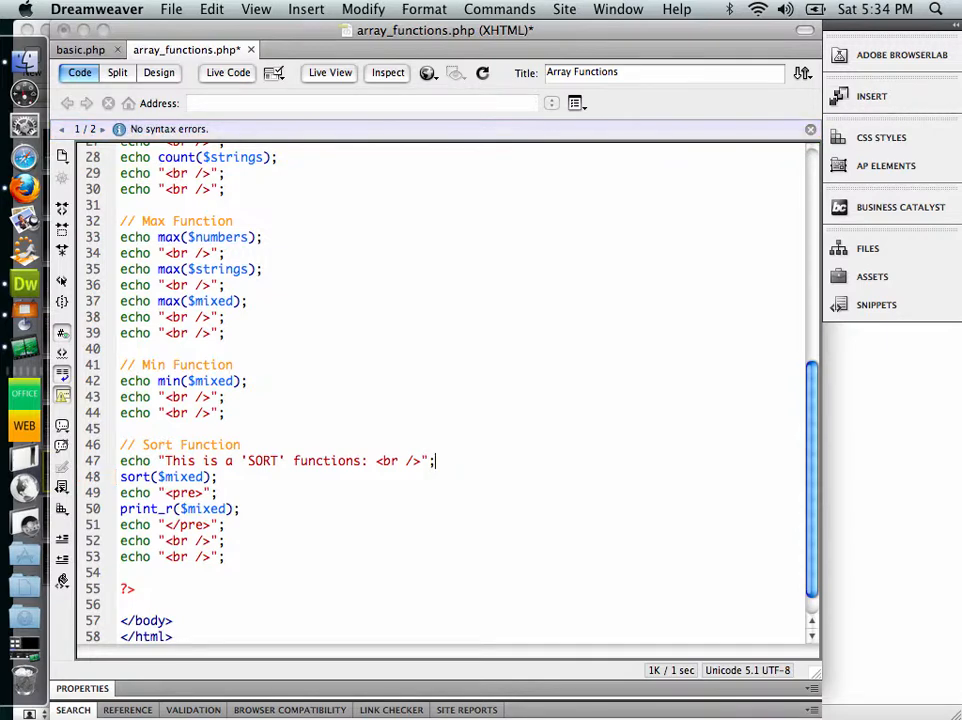
- Duplicate the sort block as an 'ASORT' asort version and move it above the sort block
drag(120, 476, 224, 556)
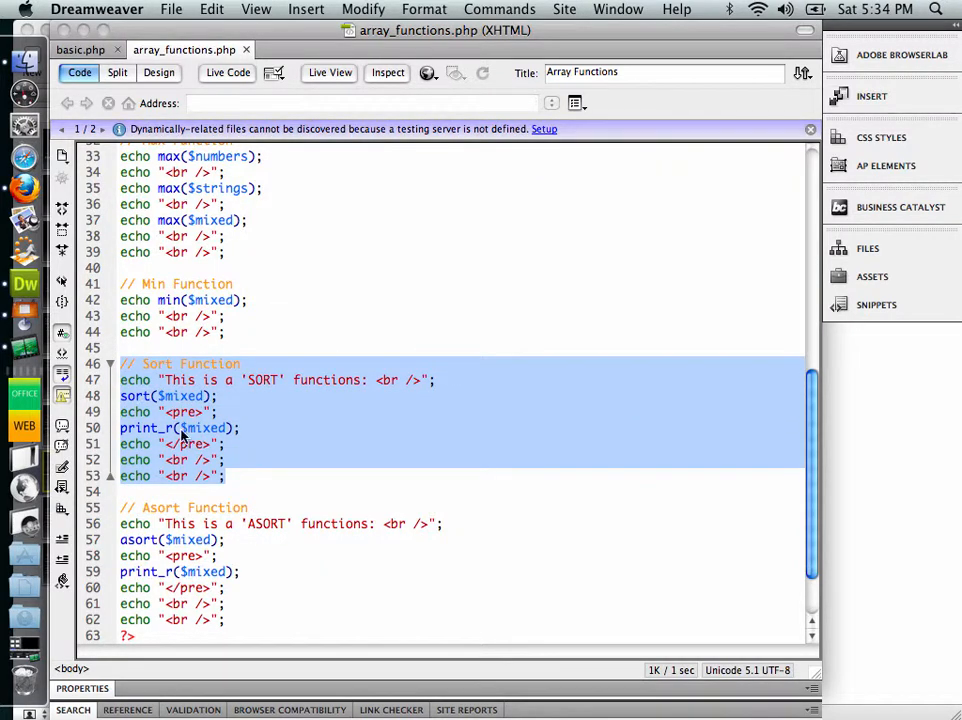
mouse_move(132, 458)
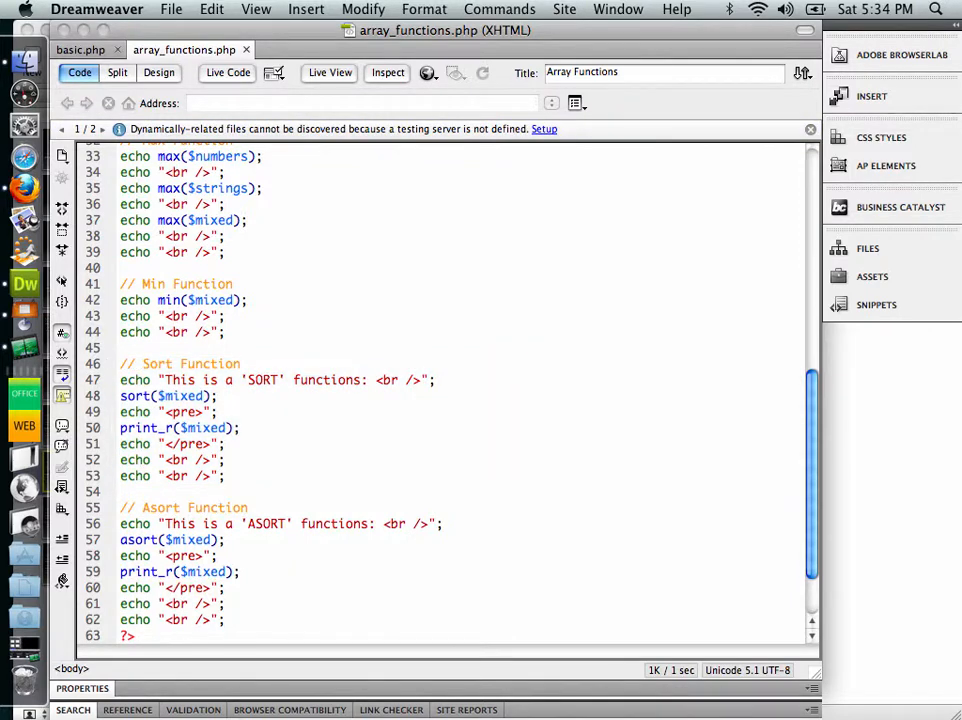
drag(120, 524, 224, 620)
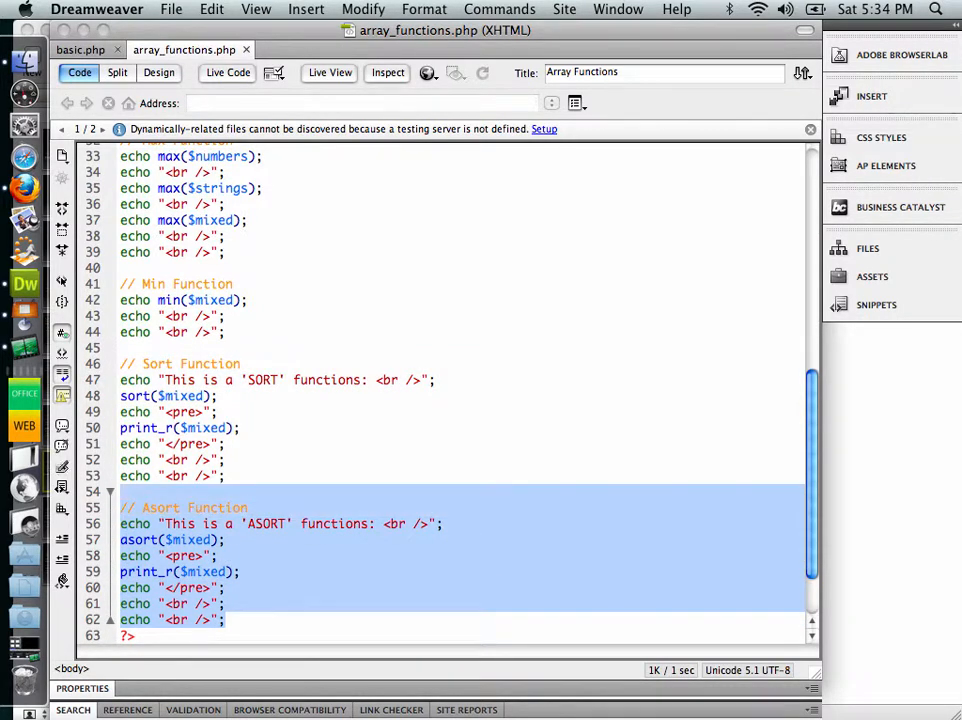
key(Delete)
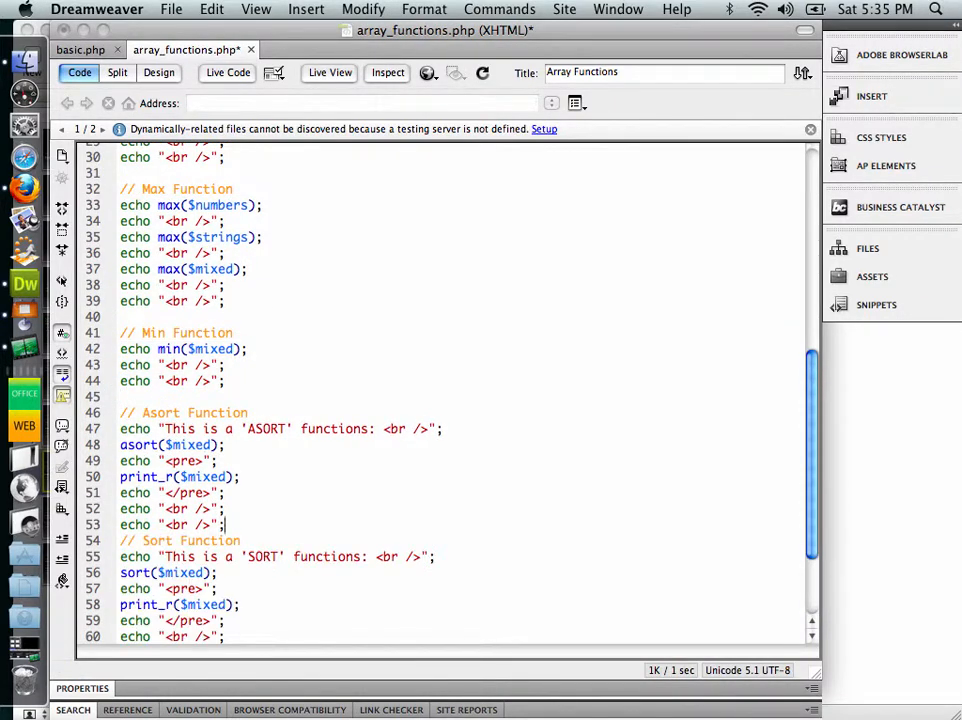
scroll(down, 3)
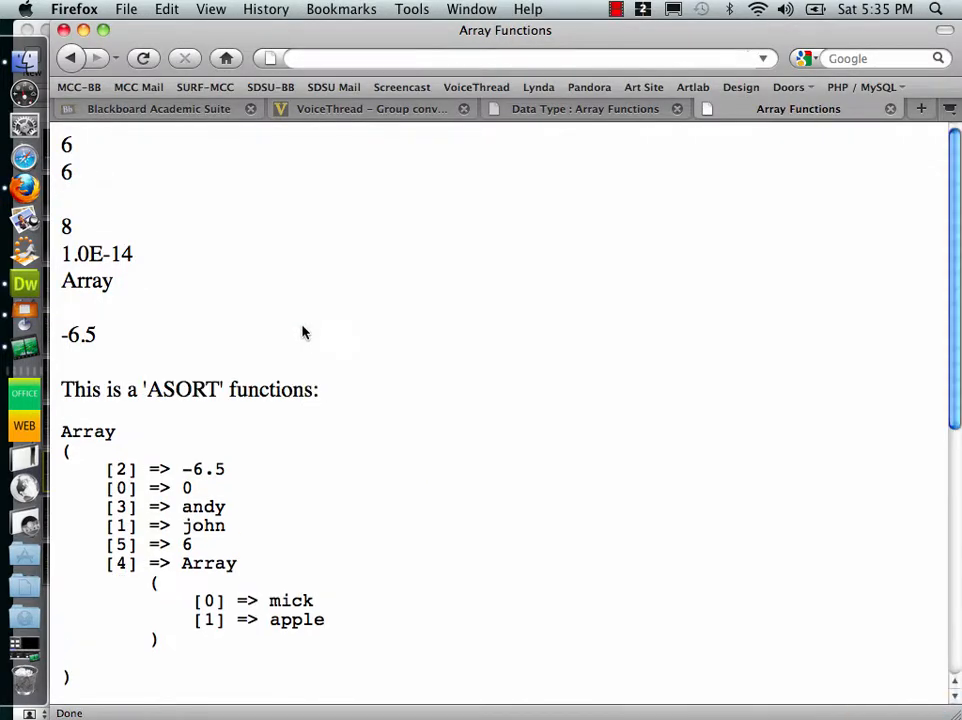
- Highlight the ASORT output entries, including key 2, showing original keys are kept
scroll(down, 3)
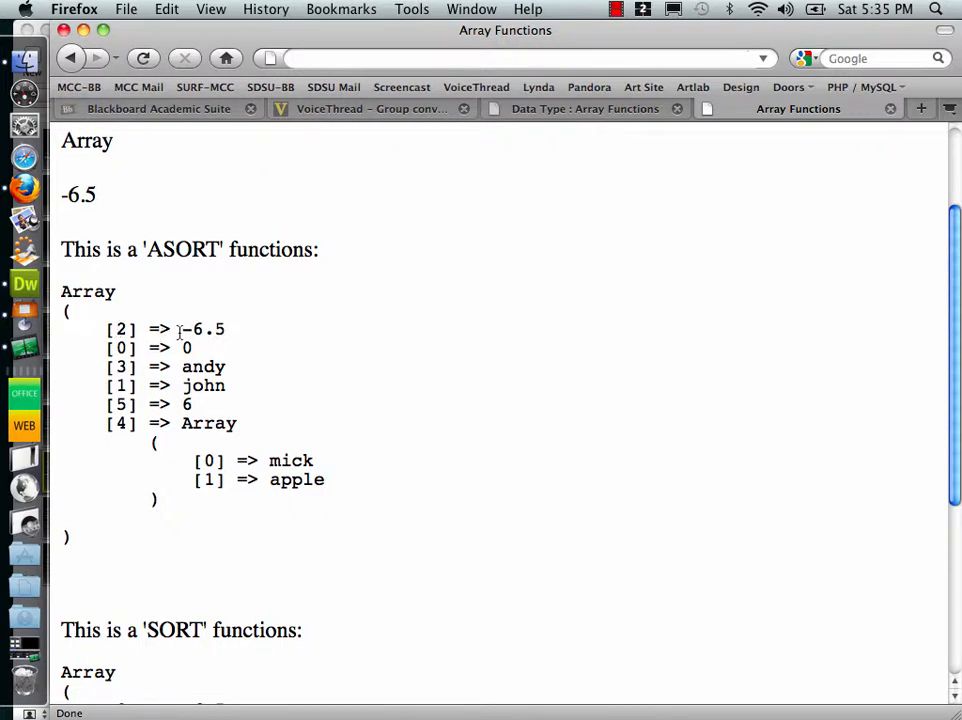
drag(180, 328, 236, 424)
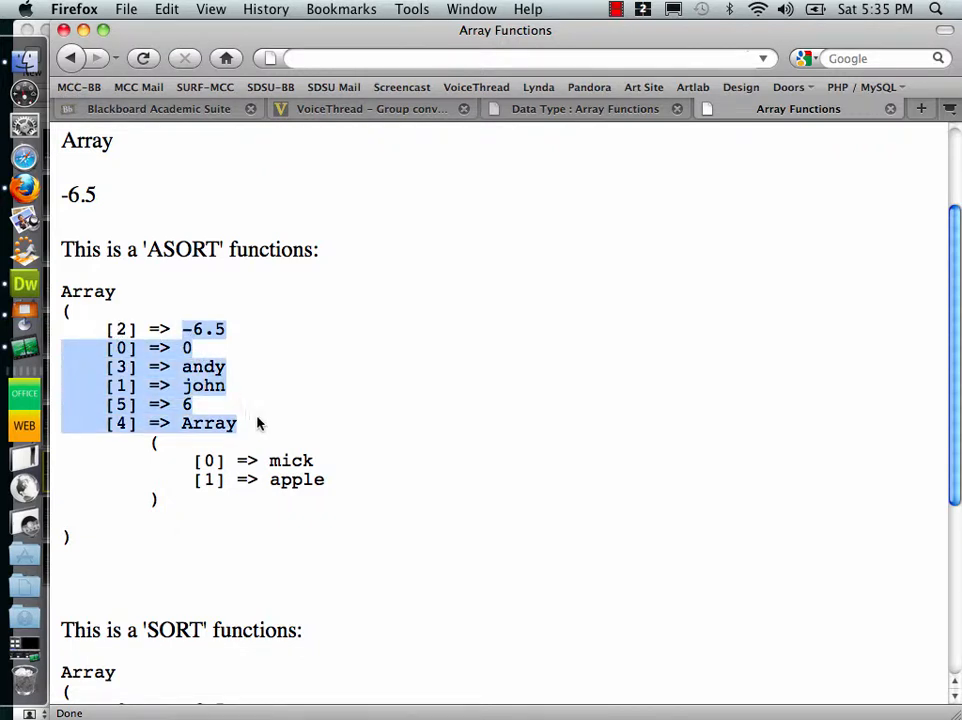
drag(258, 424, 328, 480)
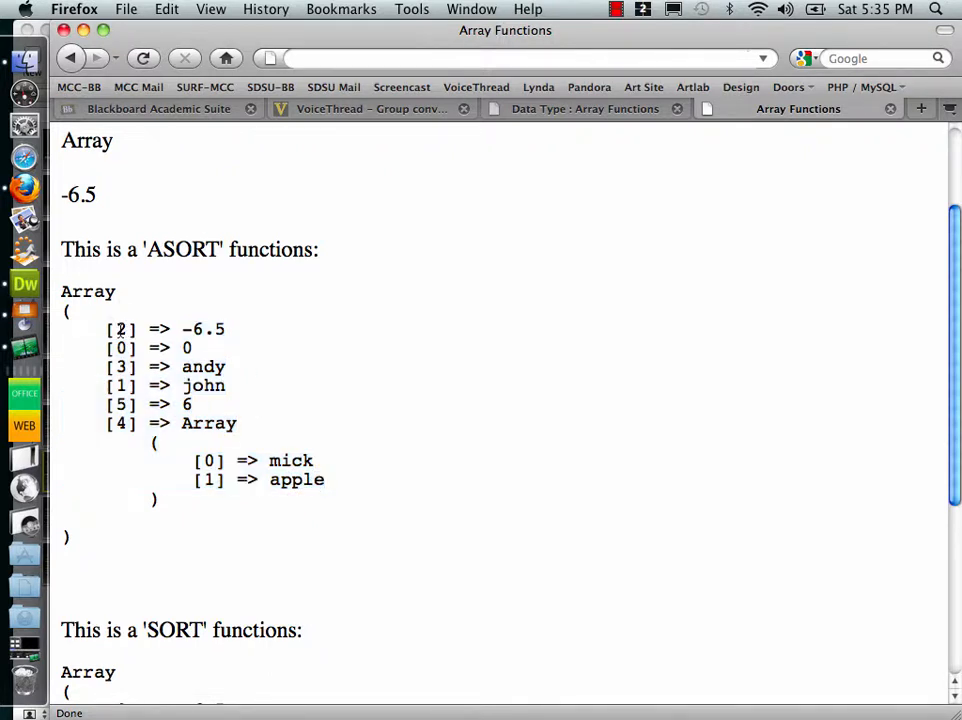
double_click(120, 328)
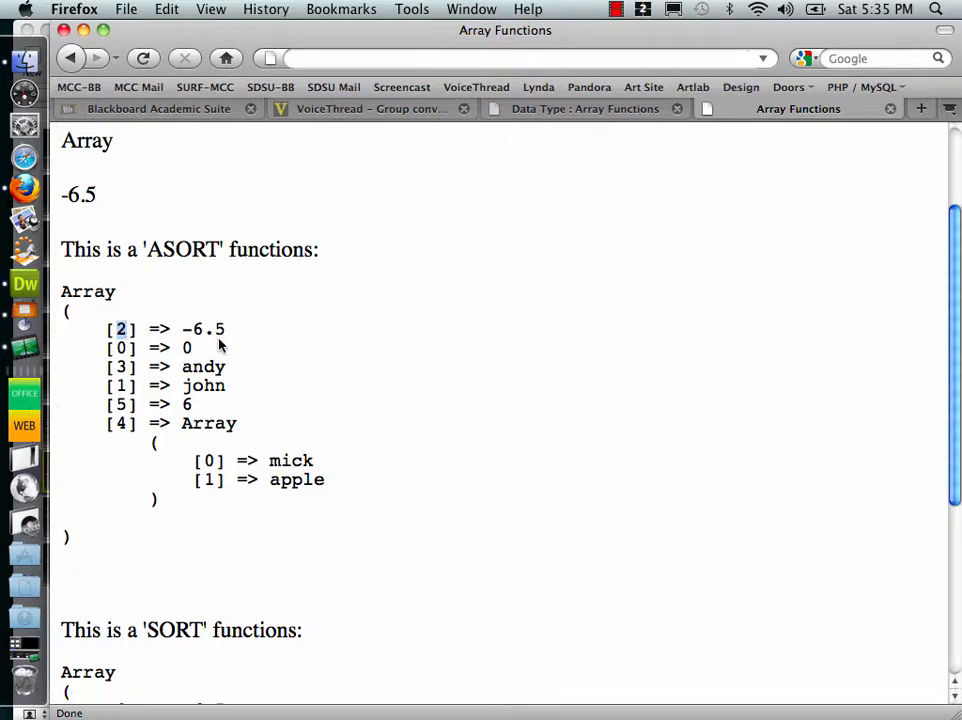
- Review the SORT output below it, where the keys are renumbered
scroll(down, 3)
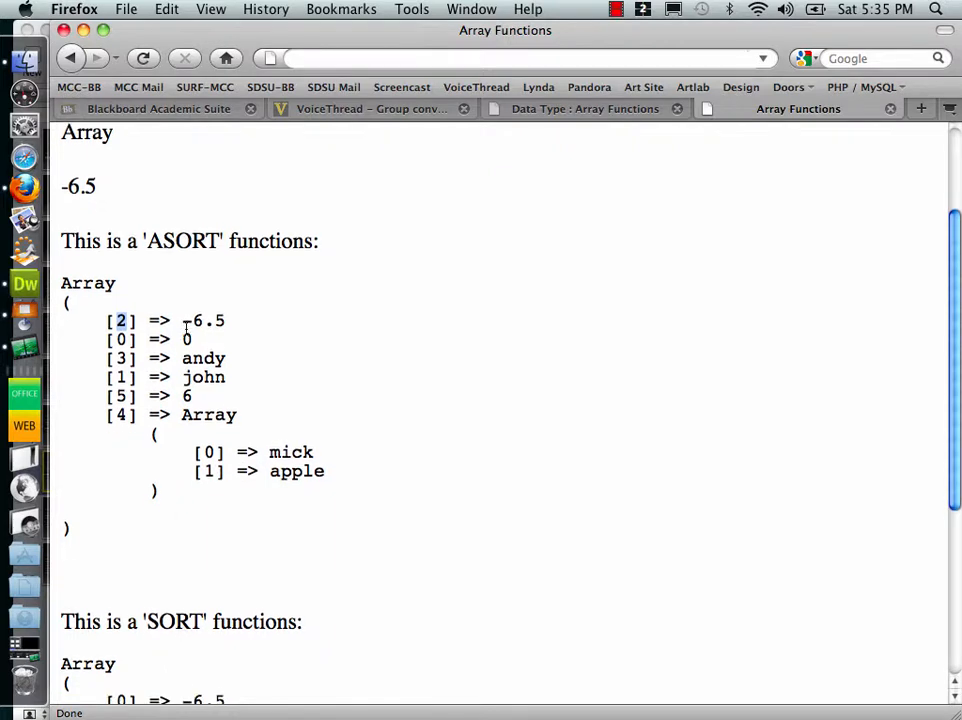
scroll(down, 3)
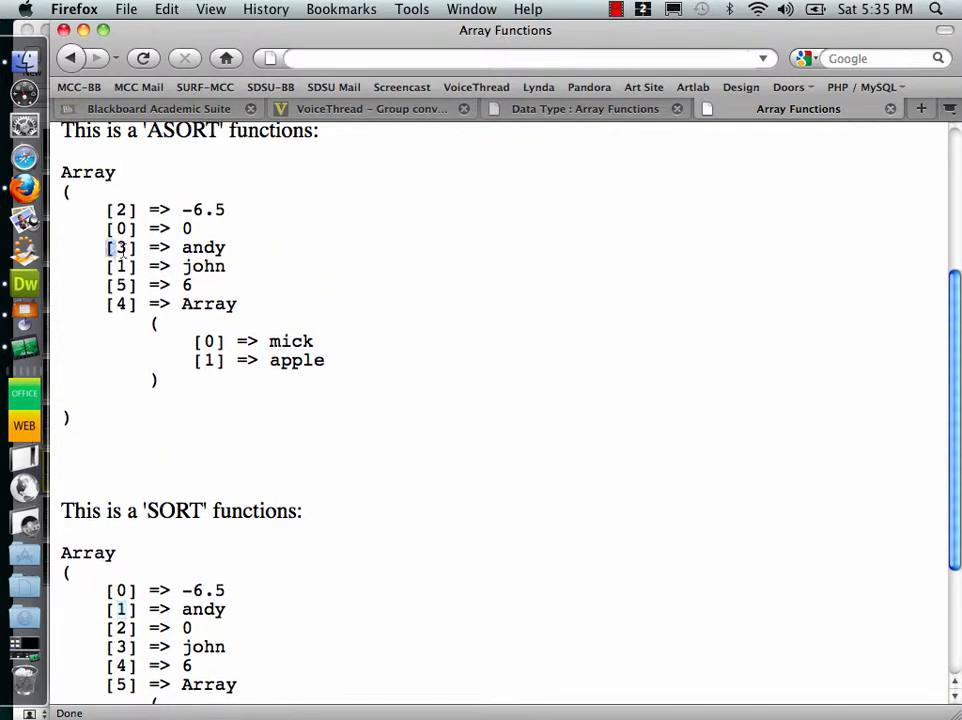
double_click(164, 248)
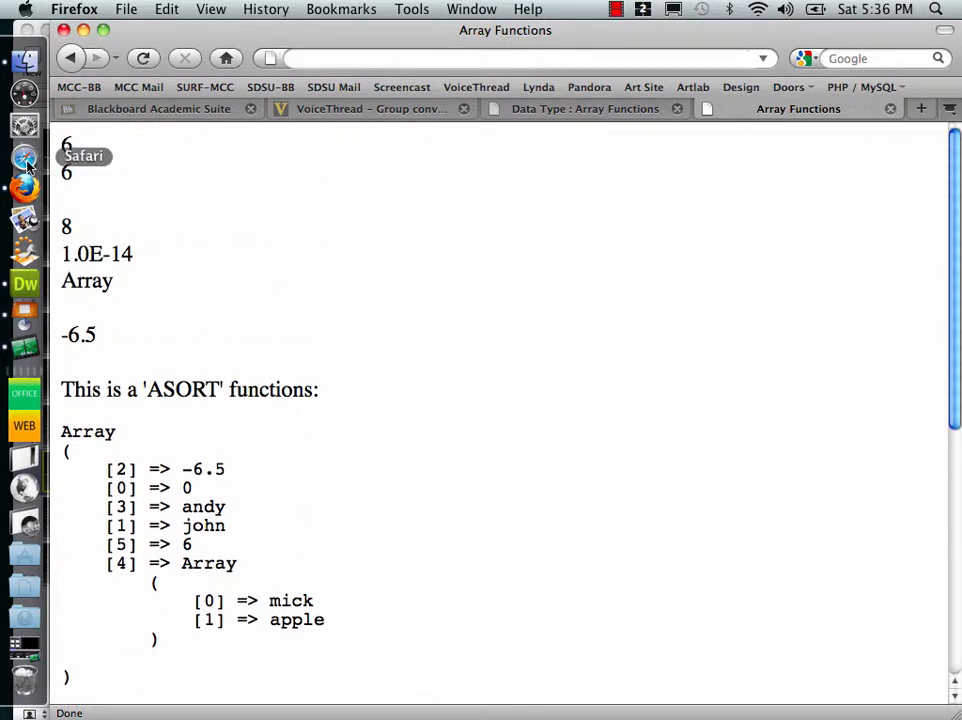
mouse_move(232, 336)
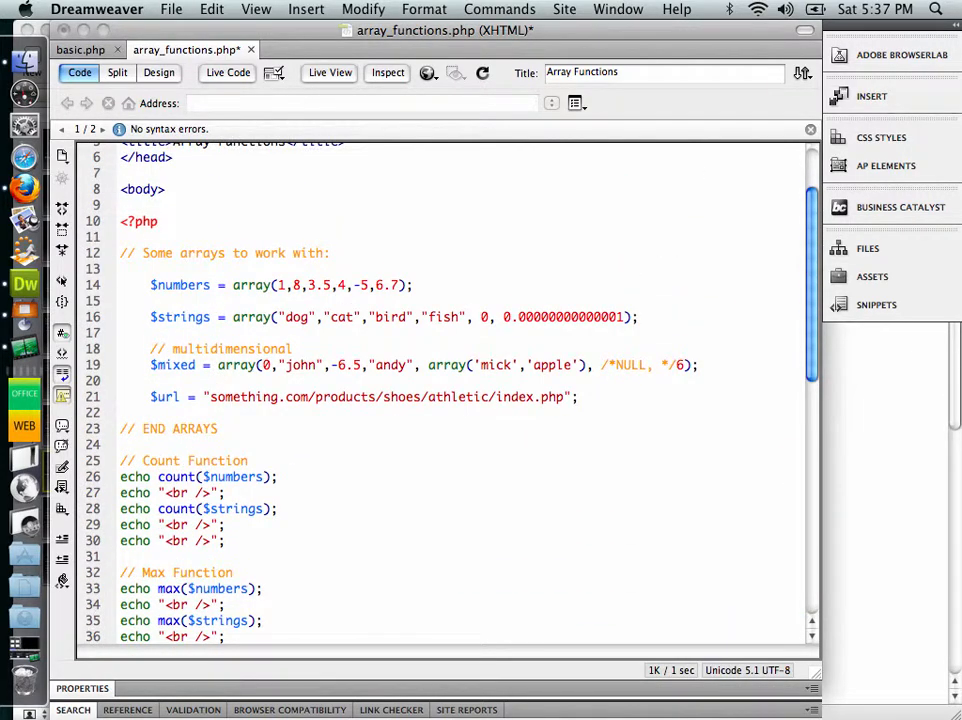
- Scroll through the code around the new normal-order print_r($mixed) lines
scroll(down, 3)
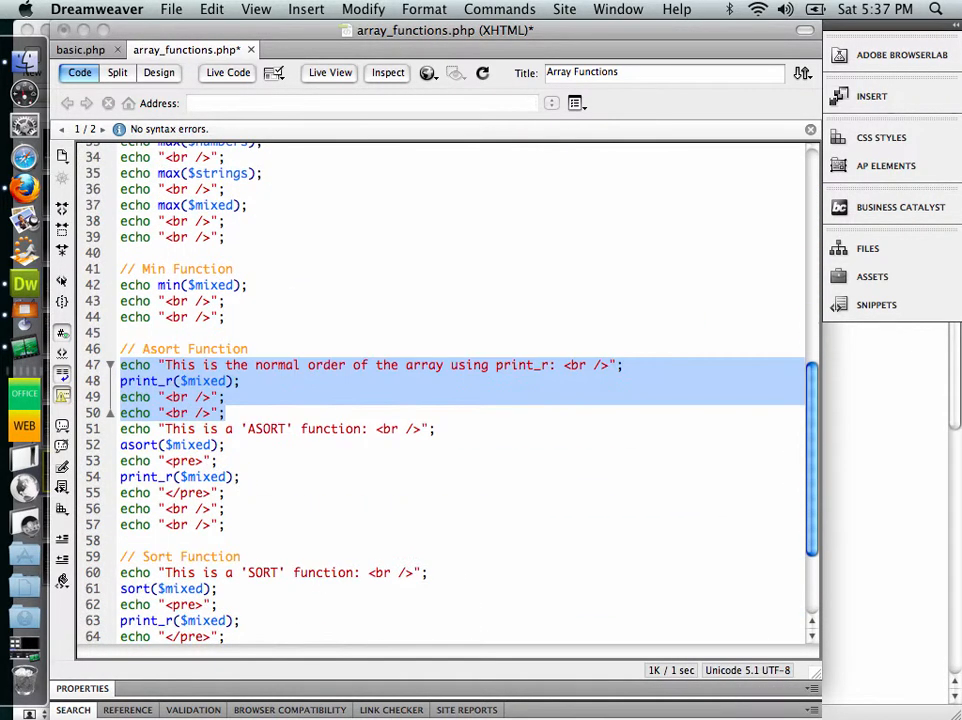
scroll(down, 3)
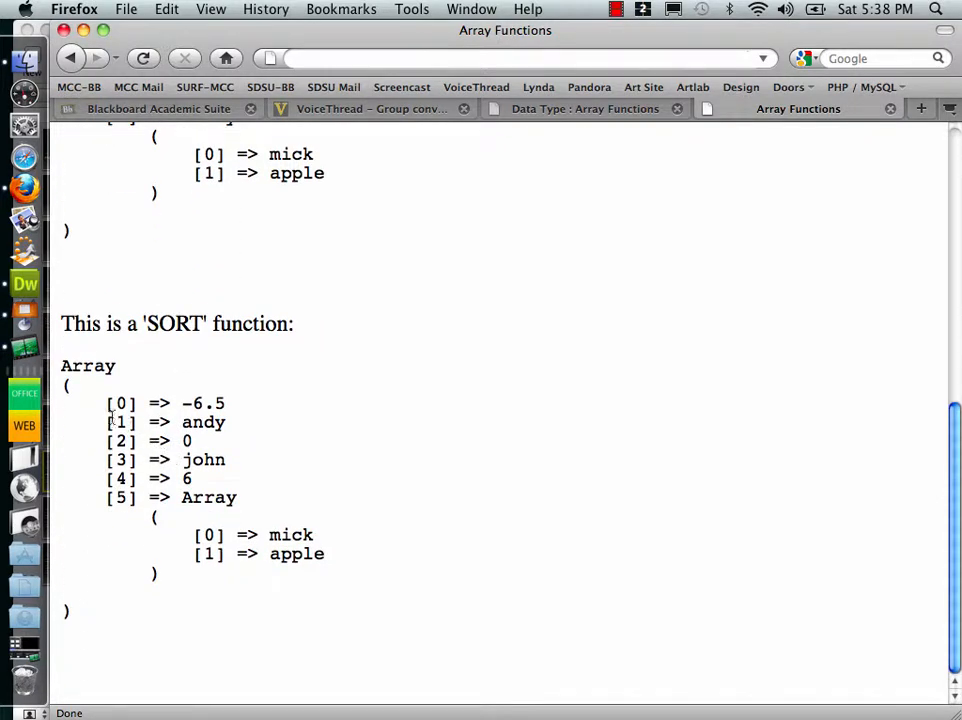
- Scroll the reloaded three-part output in Firefox and return to the PHP code in Dreamweaver
scroll(down, 3)
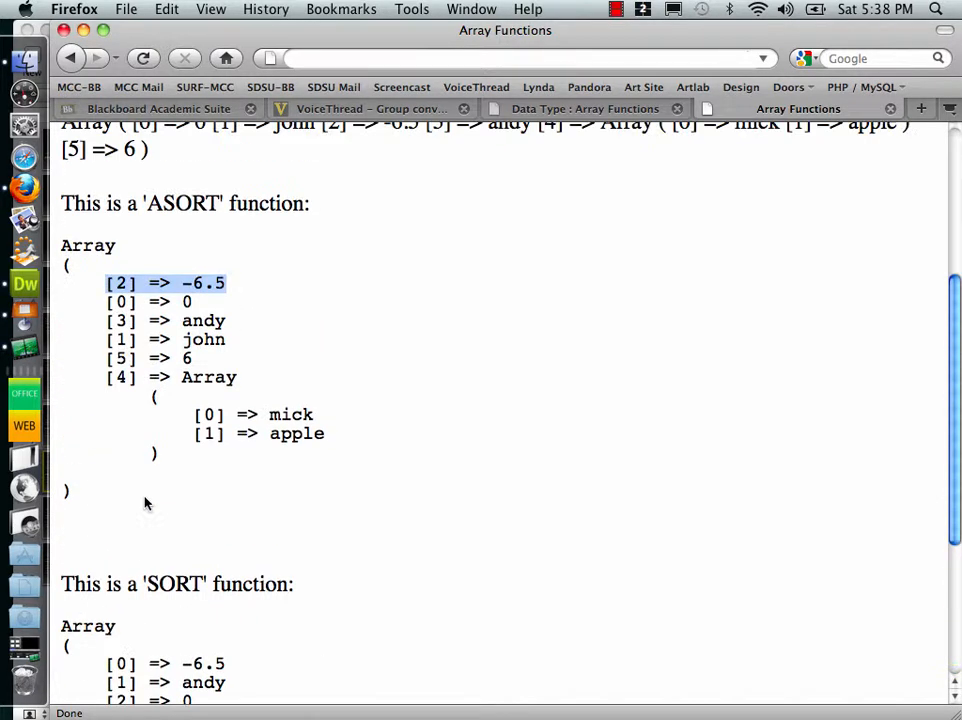
mouse_move(24, 284)
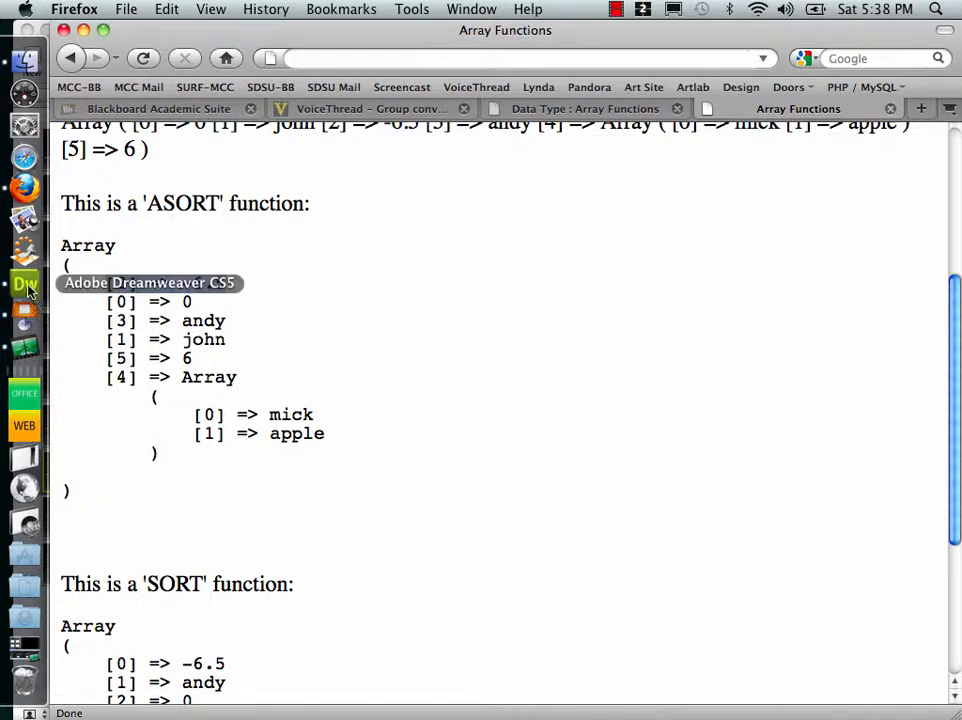
click(24, 284)
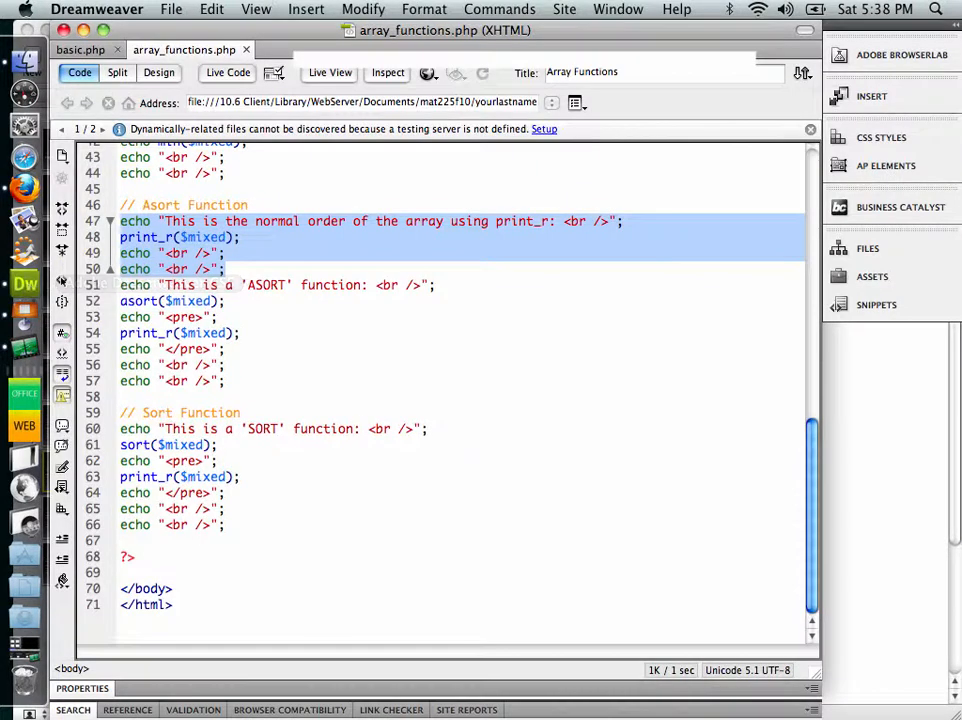